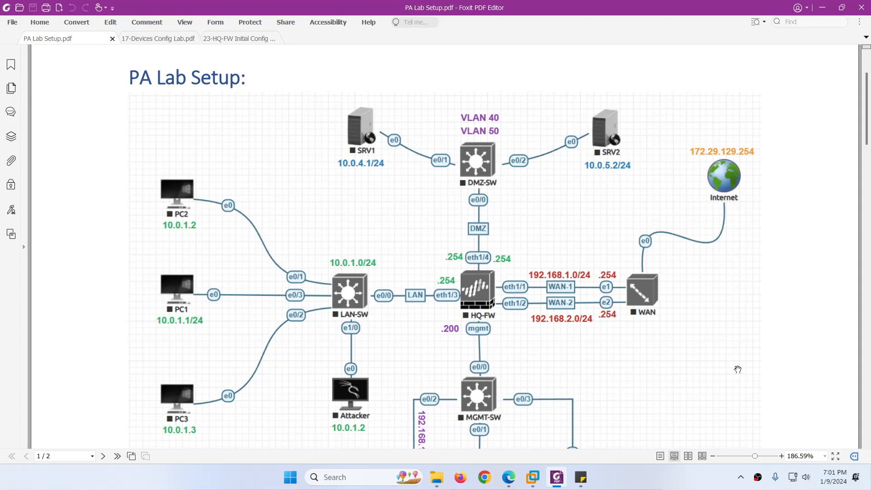
pyautogui.moveTo(503, 301)
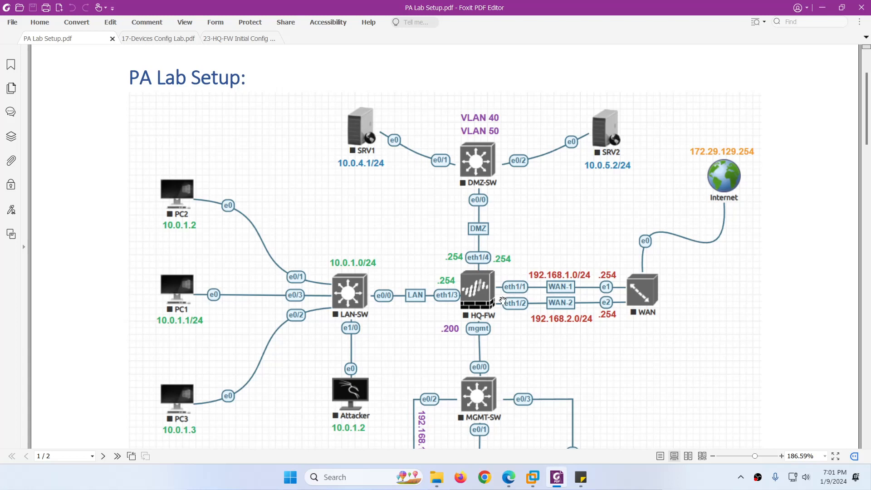
# Scroll down the lab PDF until MGMT-SW, Panorama, AD and the addressing table header appear
pyautogui.scroll(-3)
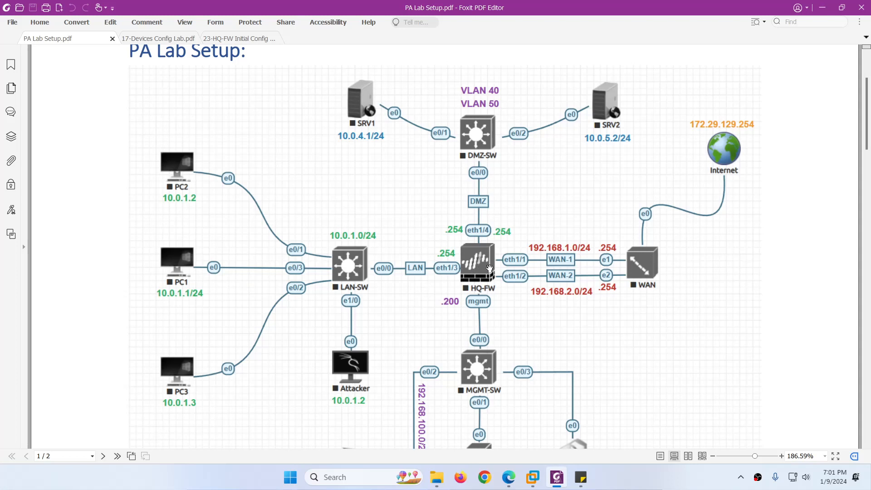
pyautogui.moveTo(645, 270)
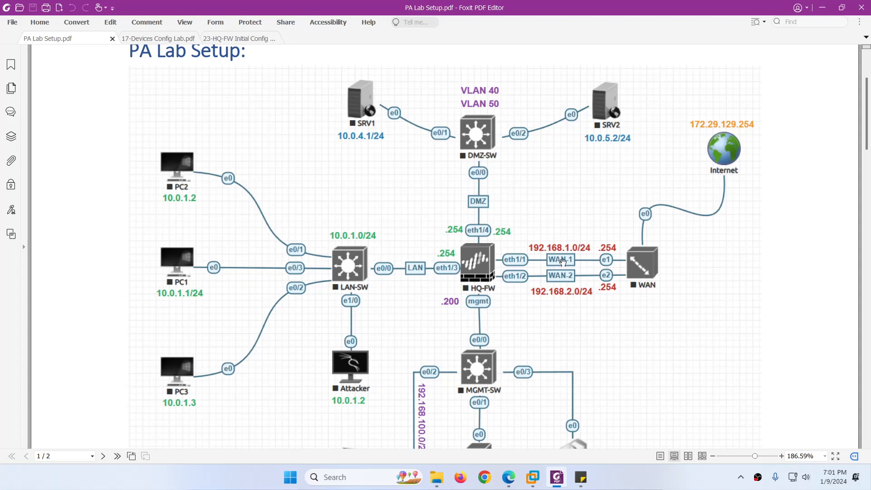
pyautogui.moveTo(492, 270)
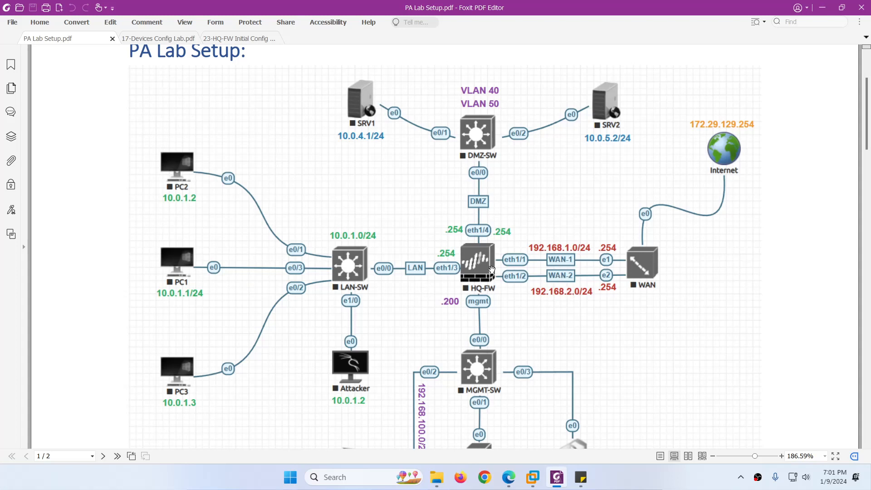
pyautogui.moveTo(519, 276)
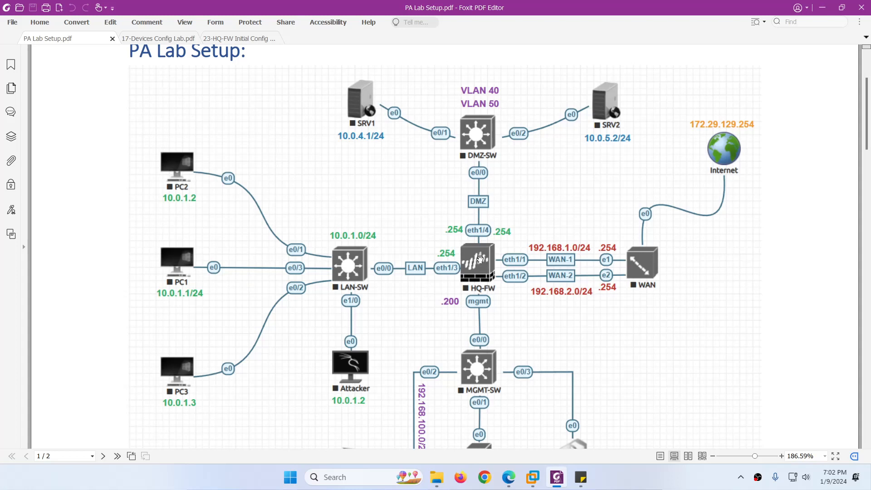
pyautogui.moveTo(455, 274)
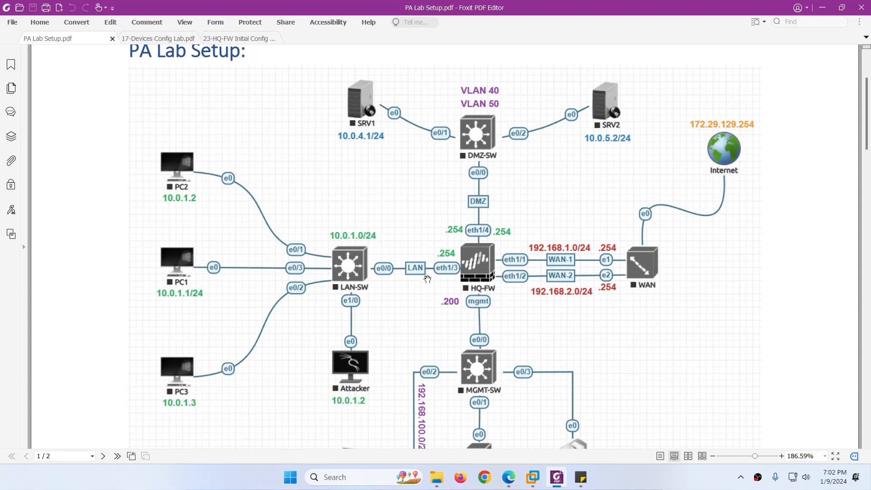
pyautogui.moveTo(483, 147)
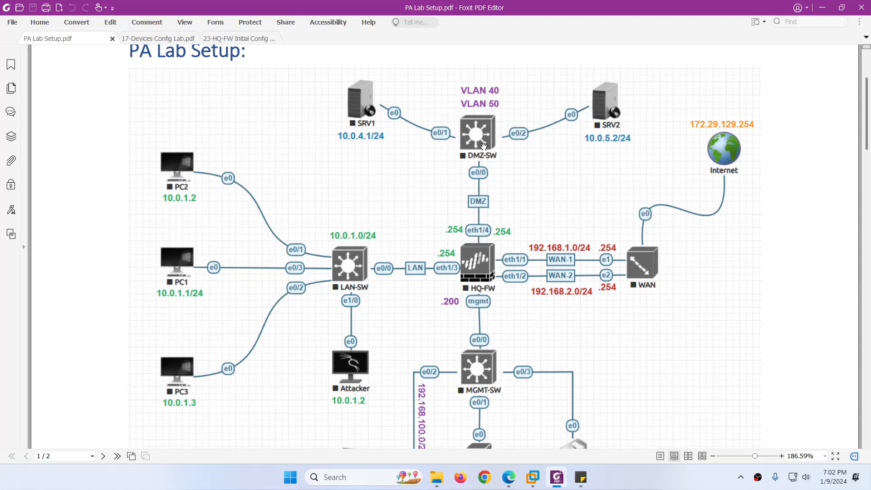
pyautogui.moveTo(475, 311)
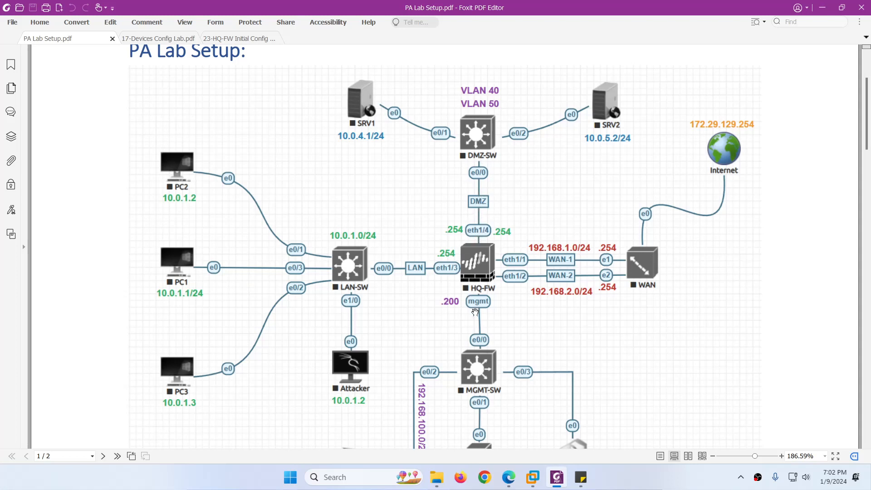
pyautogui.moveTo(488, 380)
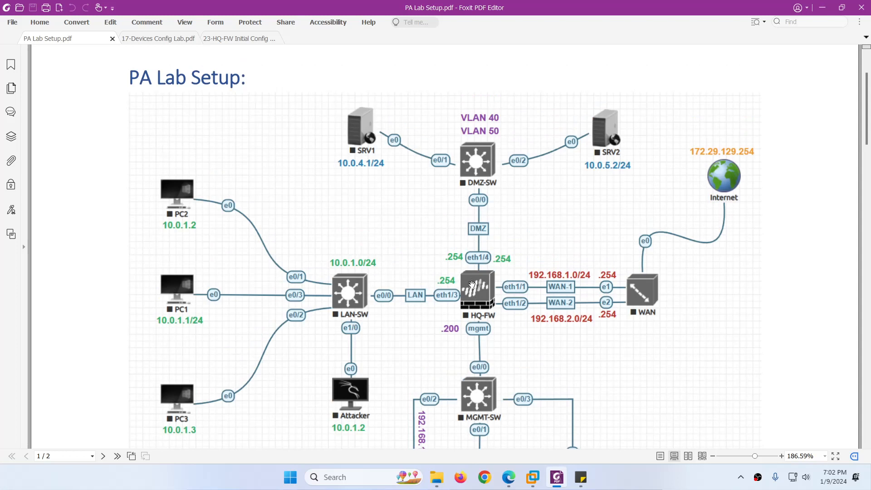
pyautogui.moveTo(411, 291)
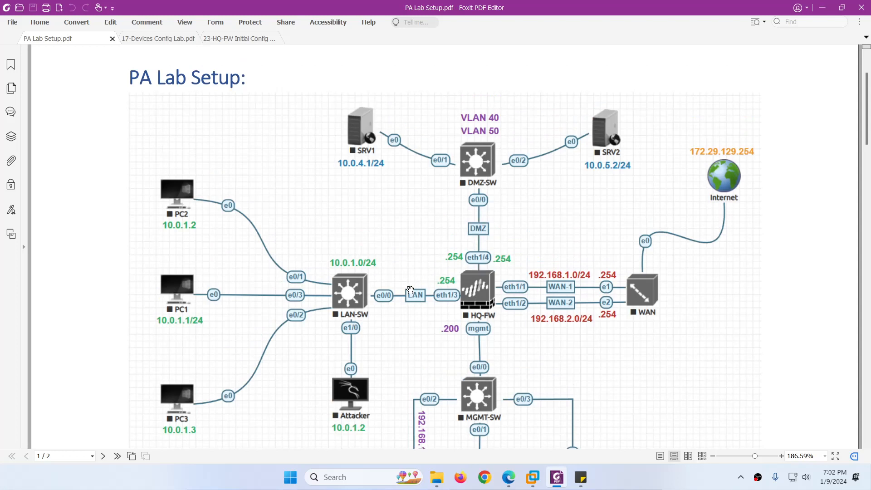
pyautogui.scroll(-3)
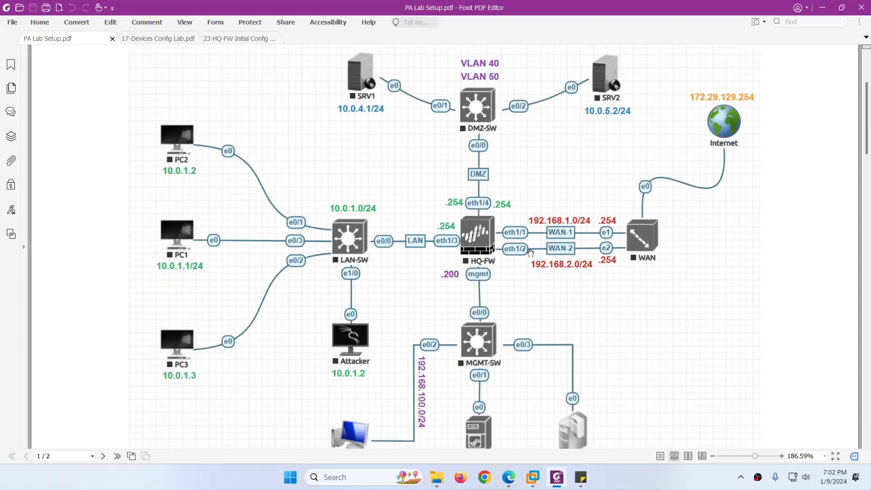
pyautogui.moveTo(553, 257)
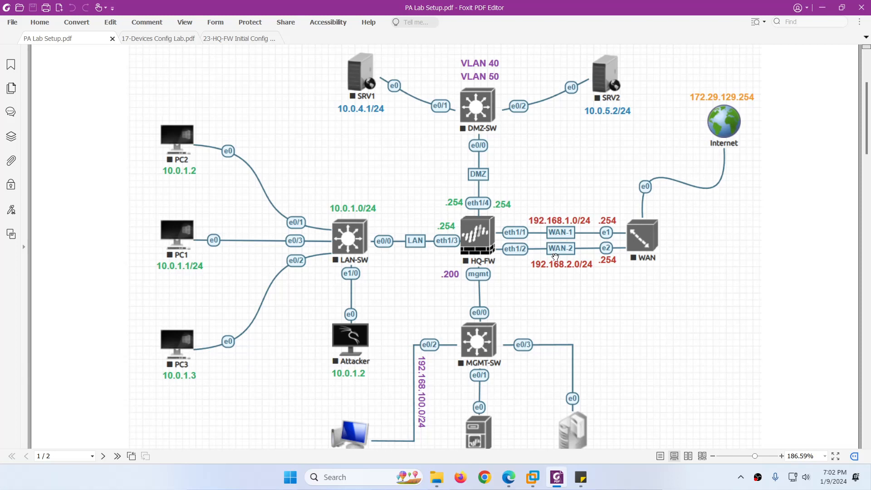
pyautogui.scroll(-3)
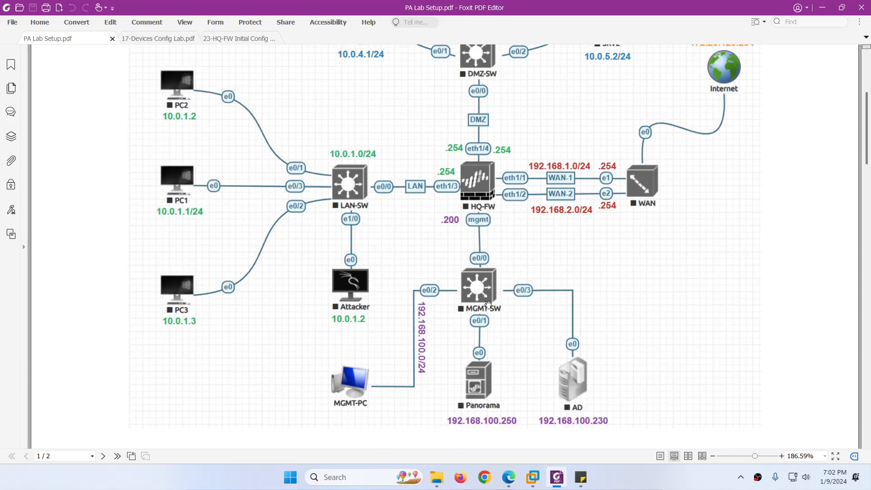
pyautogui.moveTo(476, 383)
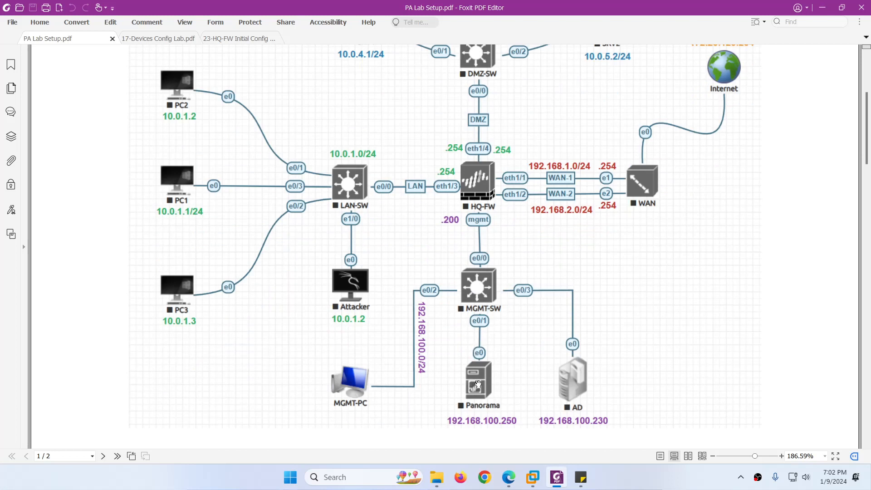
pyautogui.moveTo(567, 387)
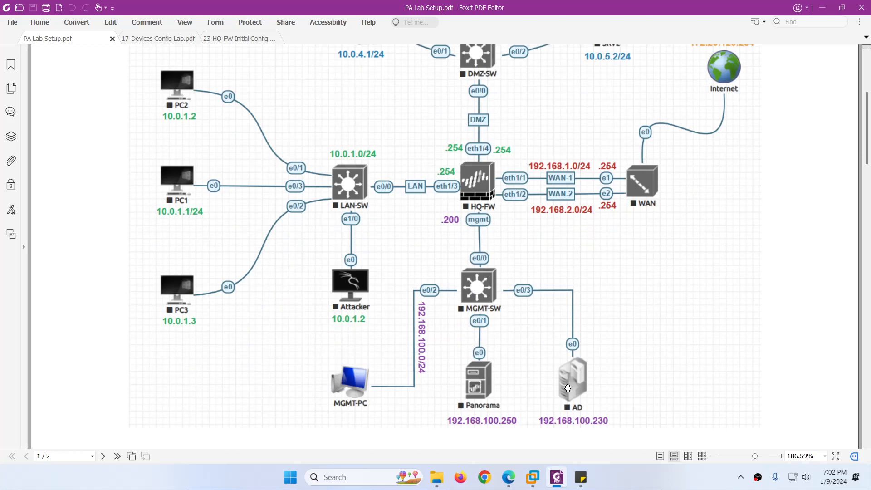
pyautogui.moveTo(566, 380)
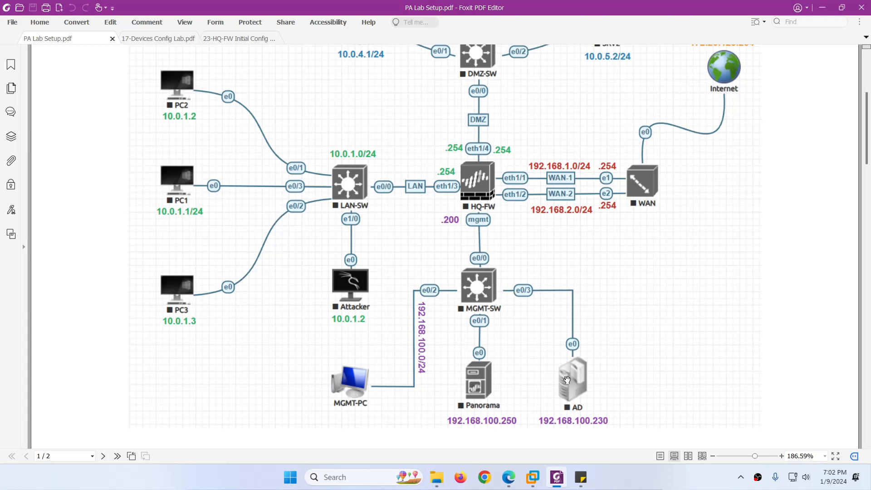
pyautogui.moveTo(560, 376)
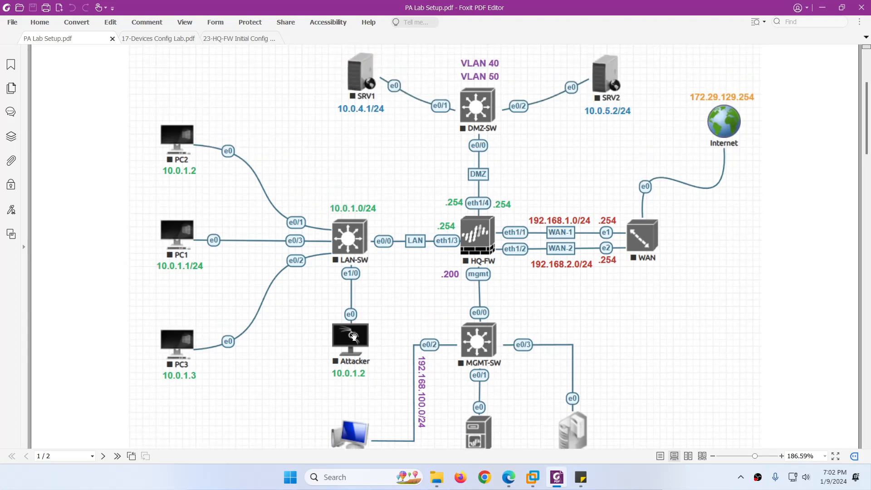
pyautogui.moveTo(354, 337)
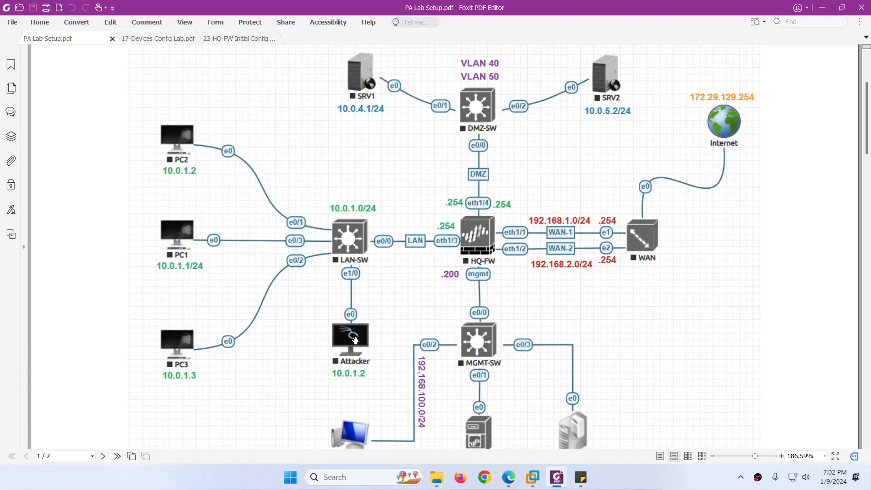
pyautogui.moveTo(672, 288)
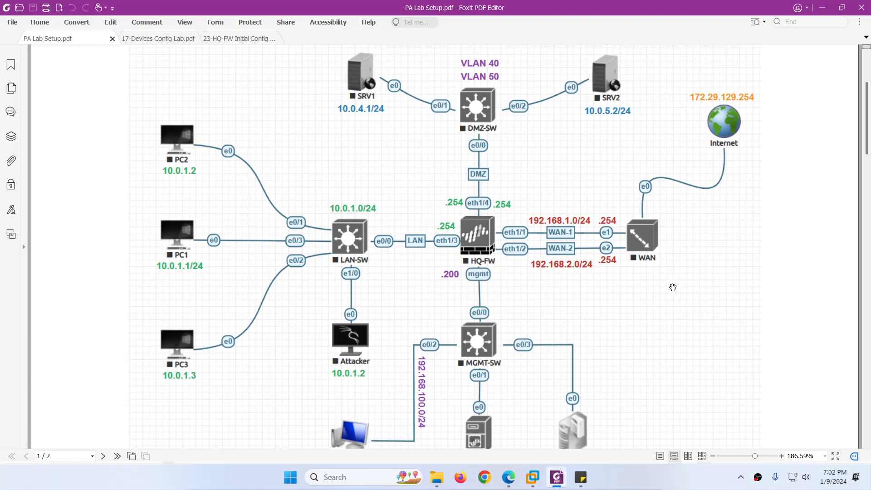
pyautogui.moveTo(728, 153)
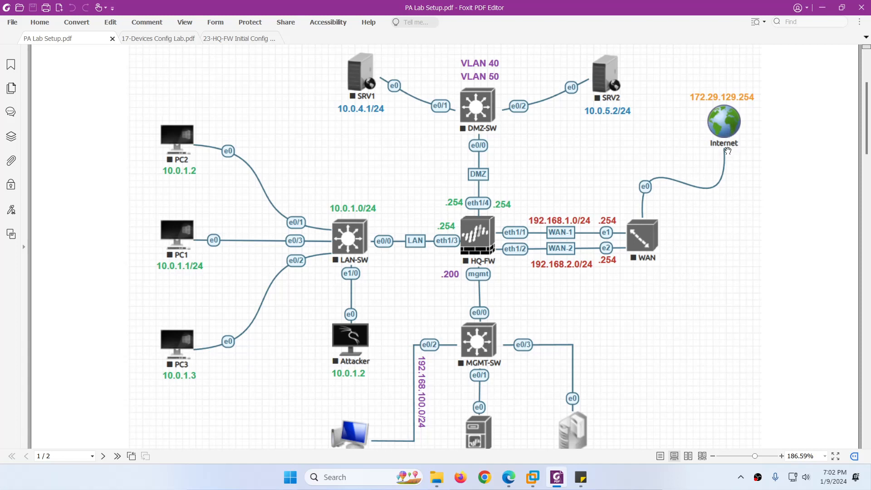
pyautogui.moveTo(712, 268)
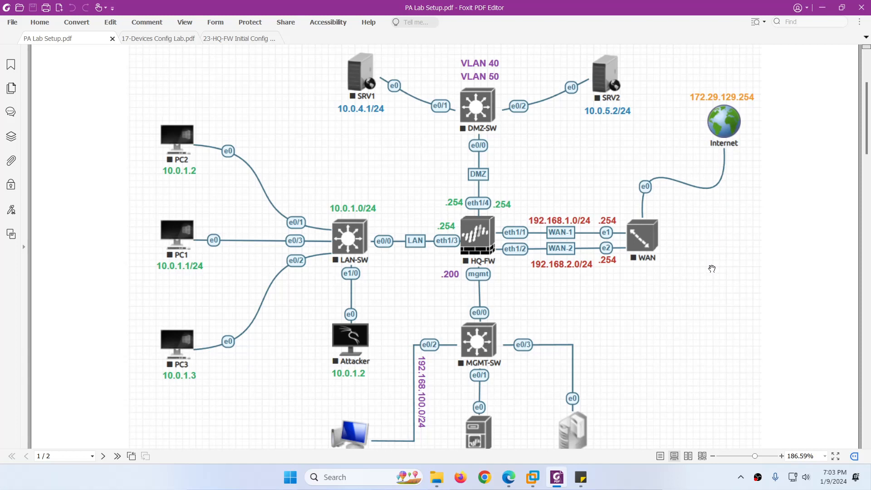
pyautogui.moveTo(419, 264)
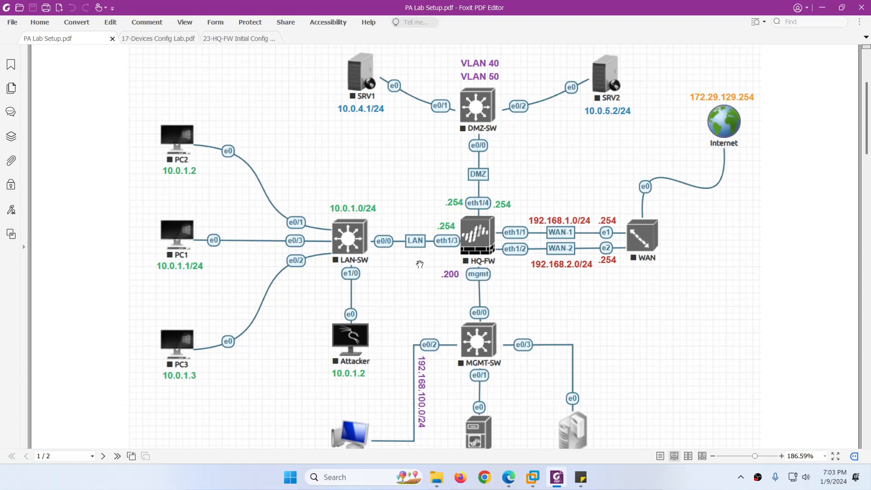
pyautogui.moveTo(472, 262)
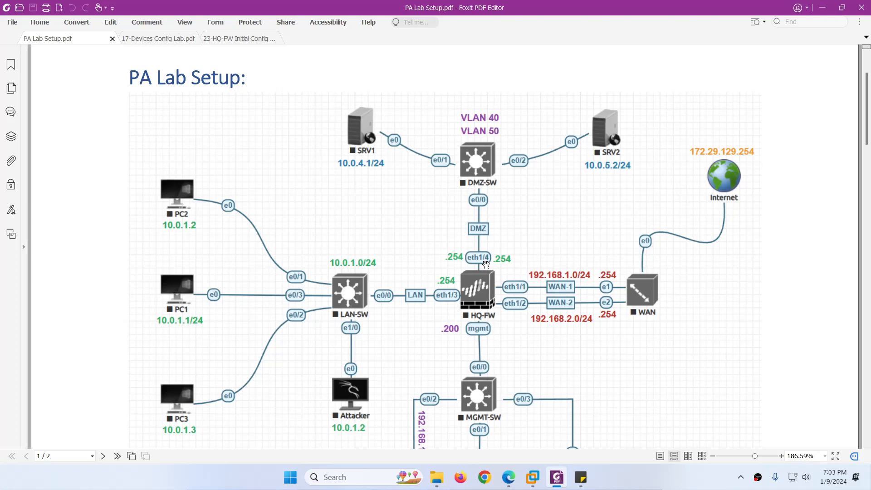
pyautogui.moveTo(494, 134)
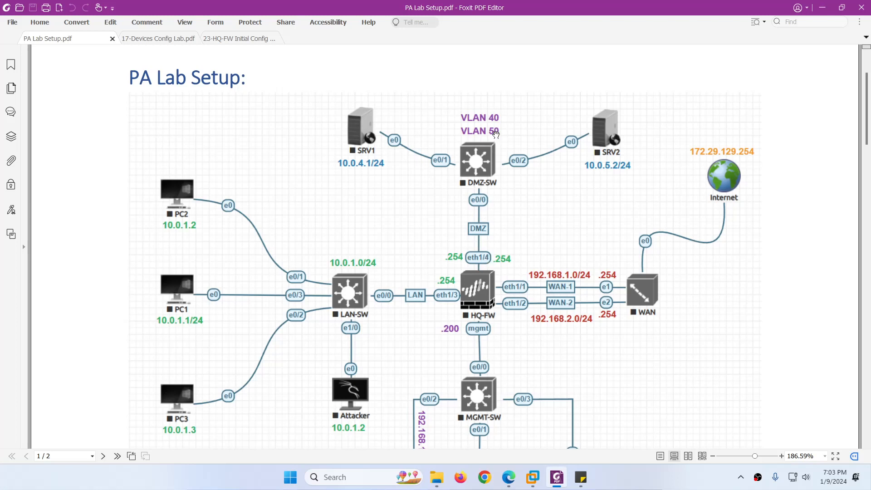
pyautogui.moveTo(498, 154)
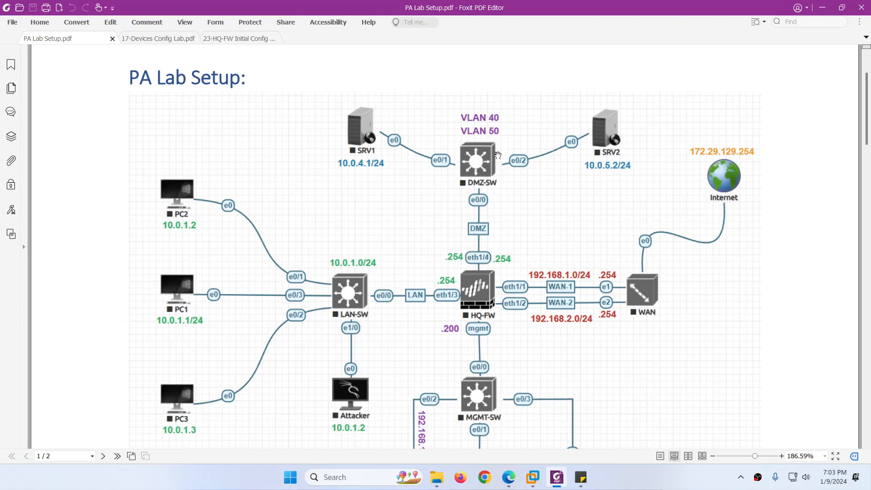
pyautogui.moveTo(364, 139)
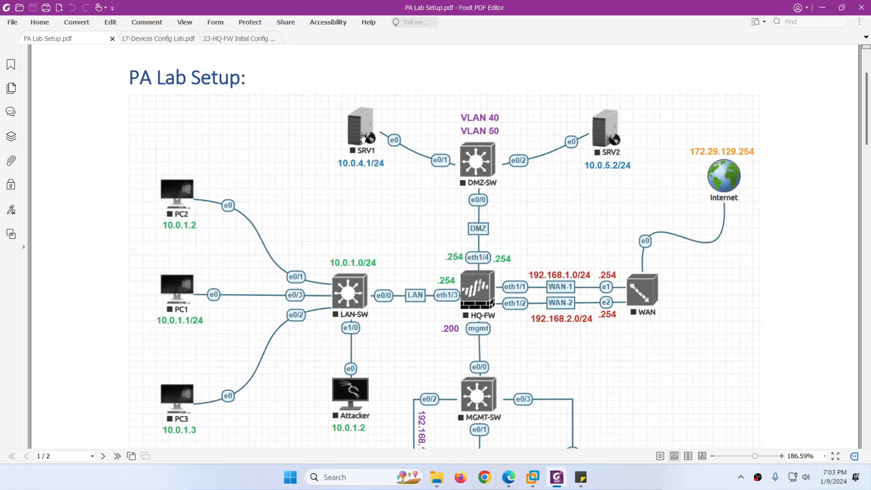
pyautogui.moveTo(361, 161)
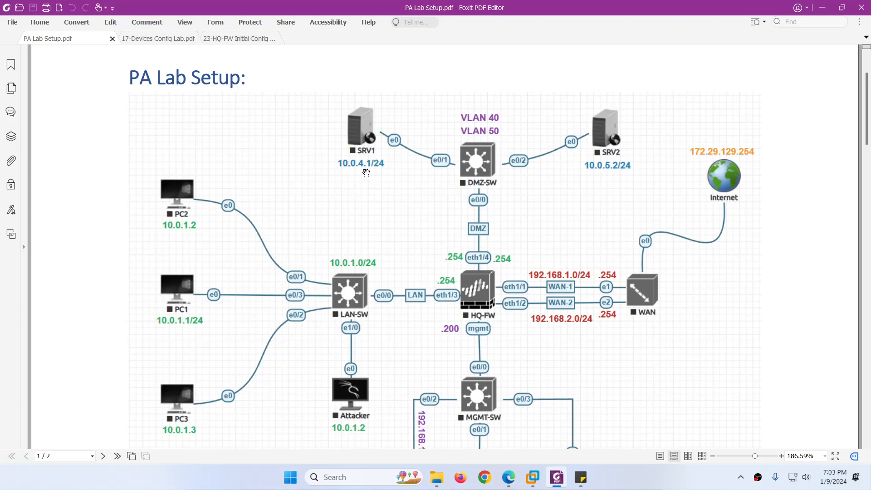
pyautogui.moveTo(599, 179)
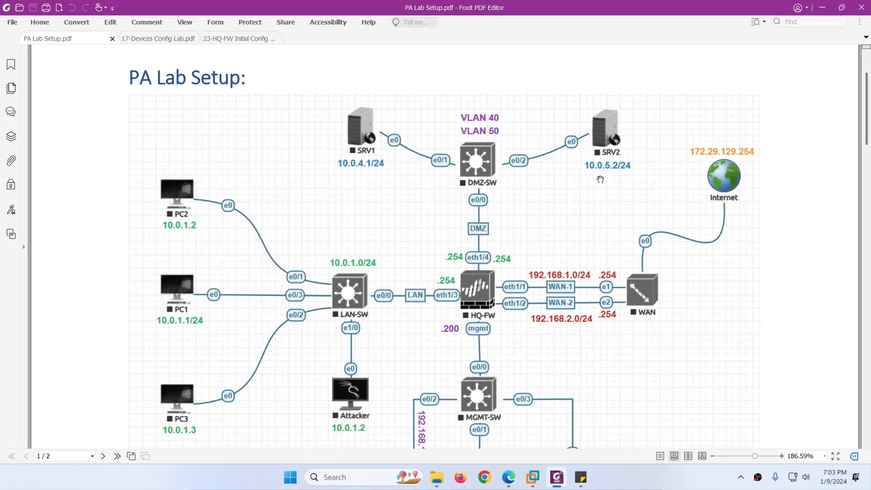
pyautogui.moveTo(486, 179)
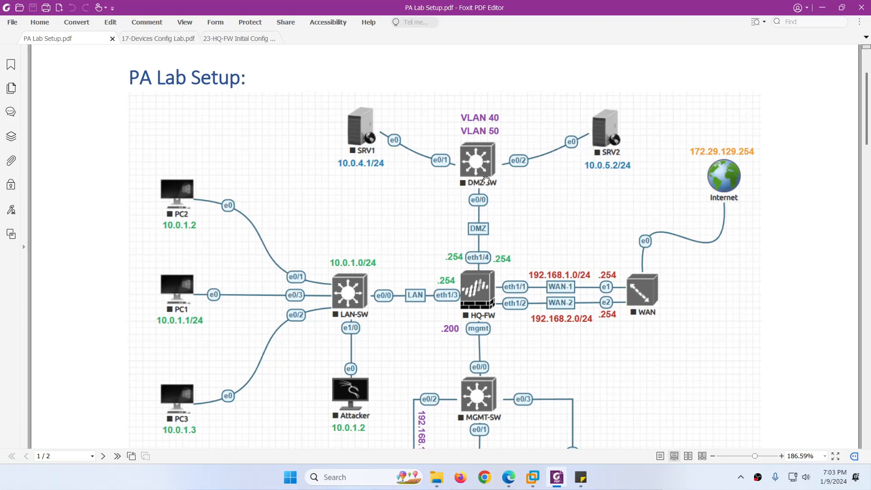
pyautogui.moveTo(481, 172)
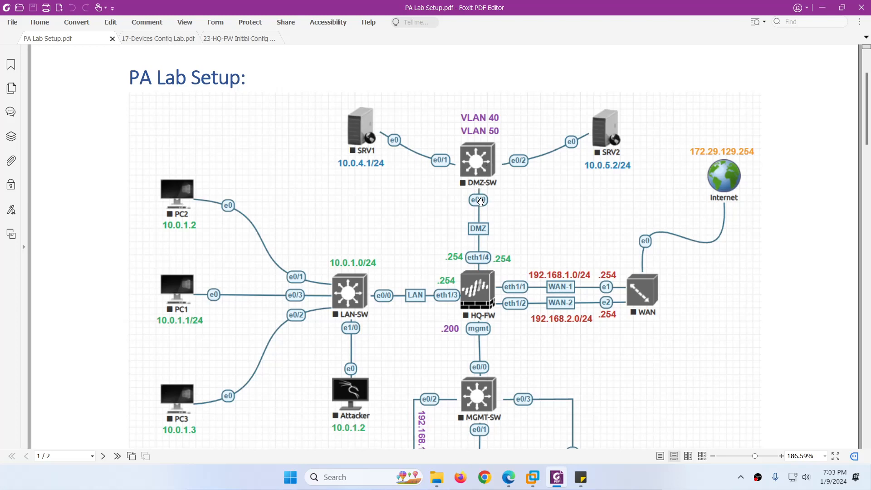
pyautogui.moveTo(479, 201)
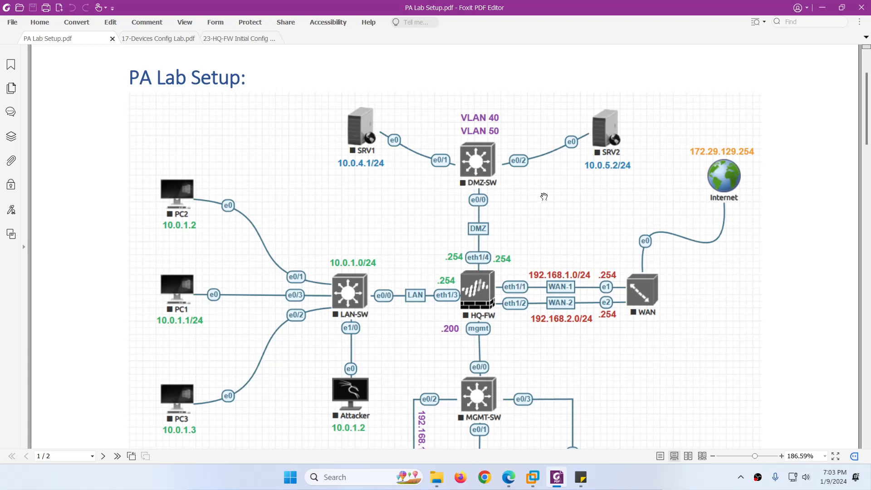
pyautogui.scroll(-3)
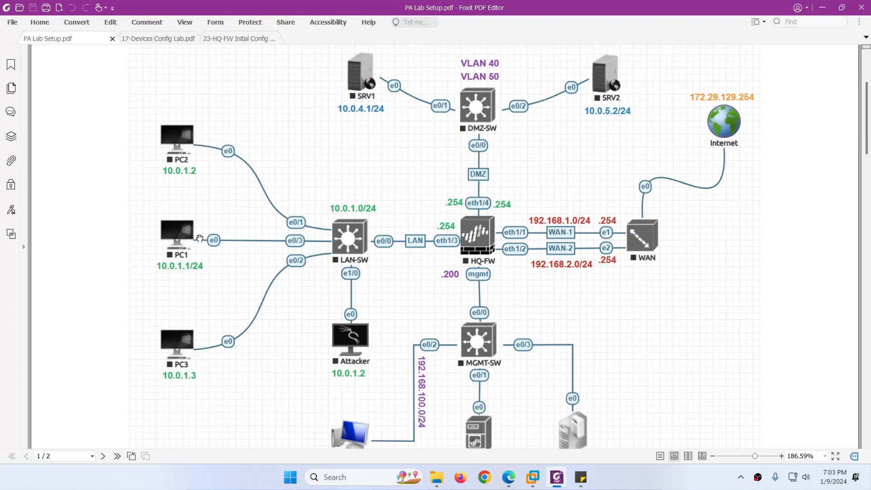
pyautogui.moveTo(150, 224)
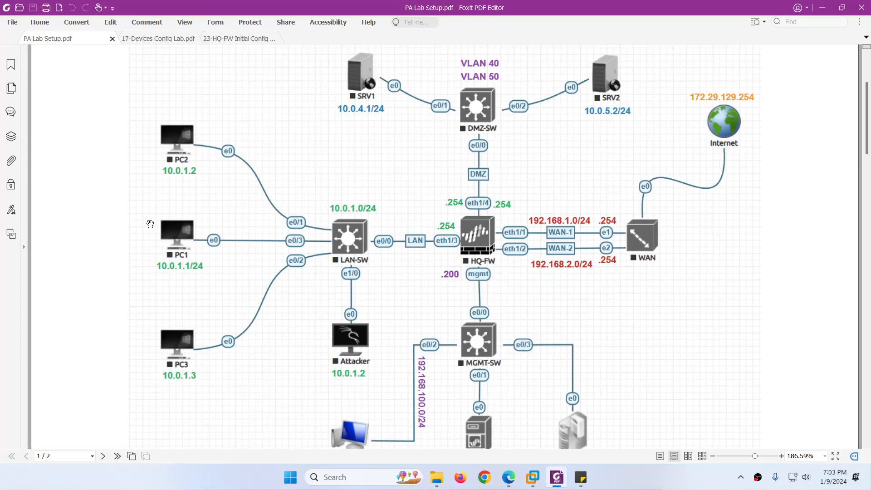
pyautogui.scroll(-3)
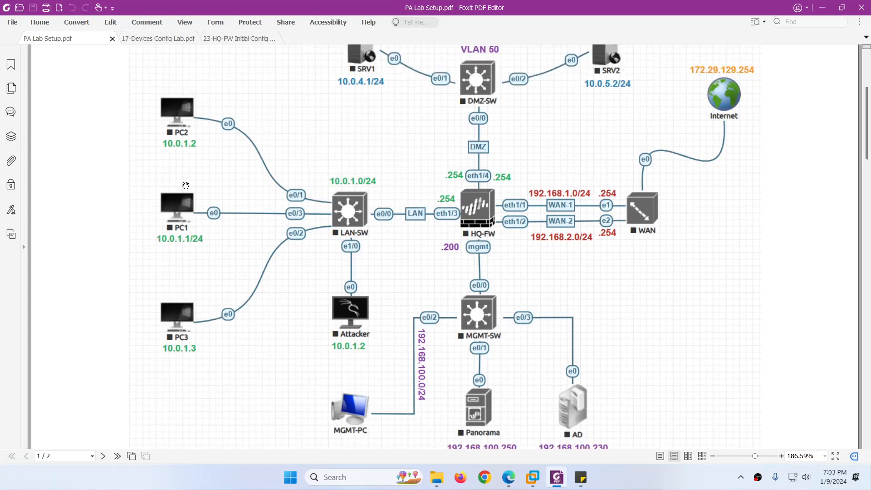
pyautogui.scroll(-3)
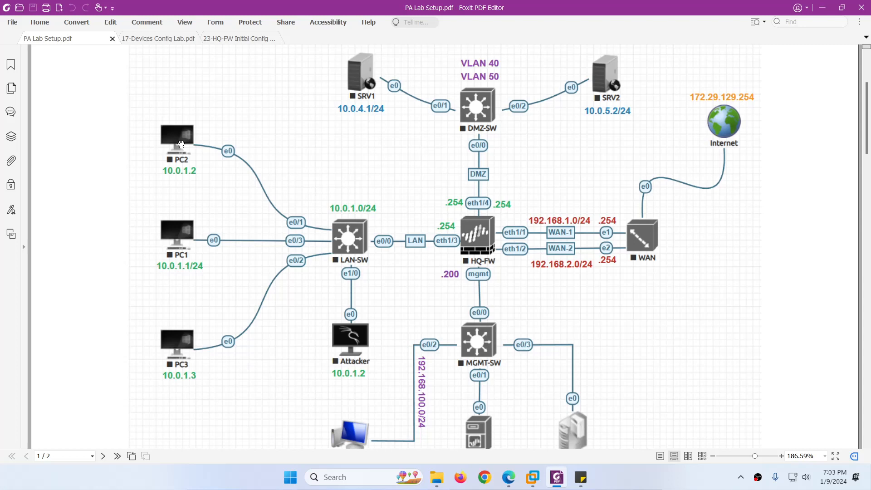
pyautogui.moveTo(177, 145)
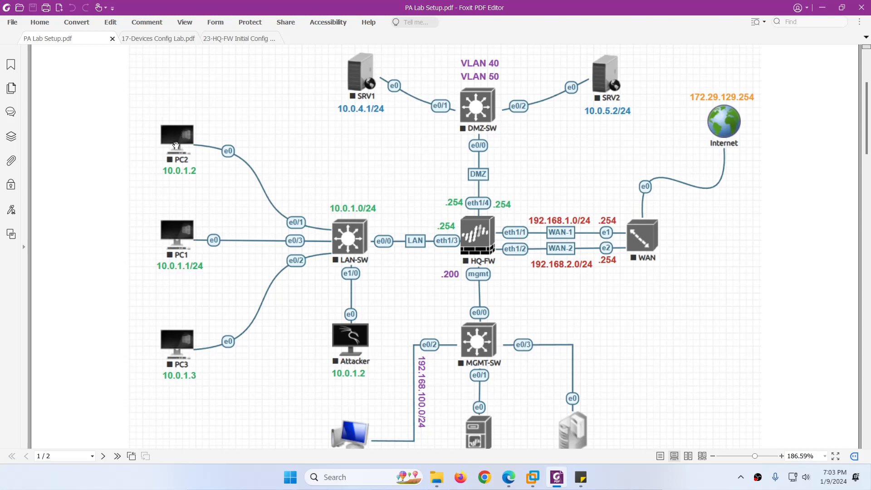
pyautogui.moveTo(184, 351)
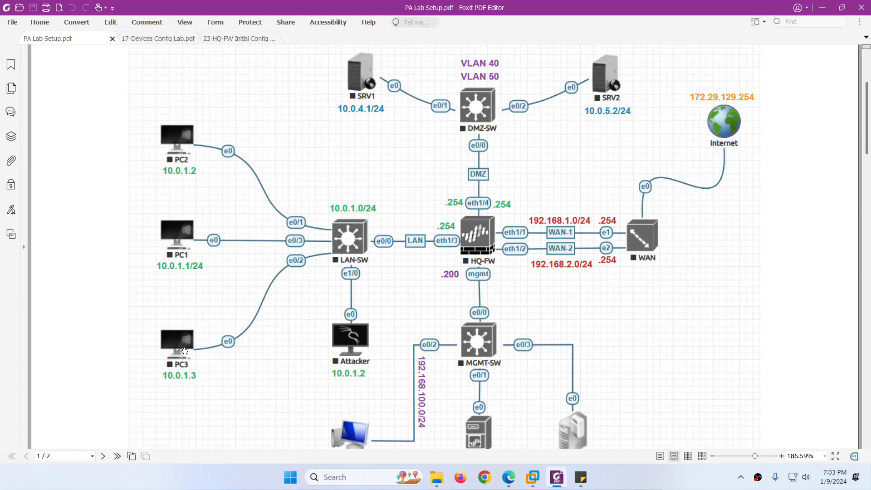
pyautogui.moveTo(187, 189)
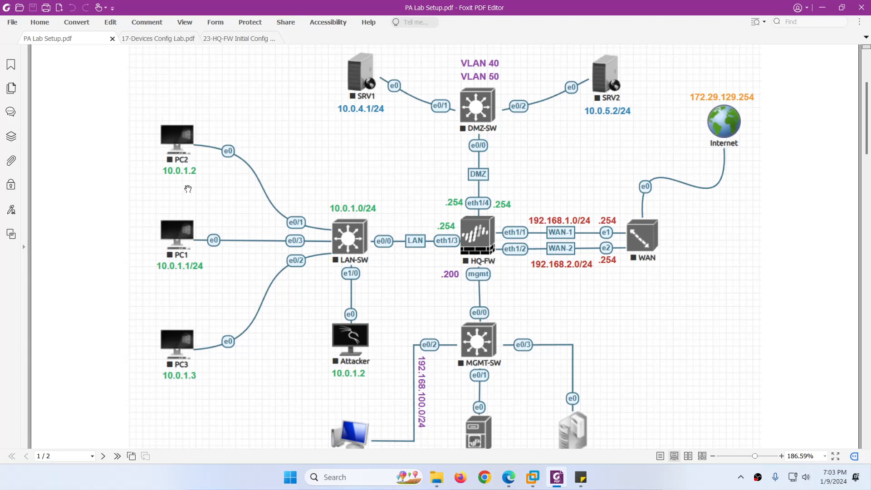
pyautogui.moveTo(174, 239)
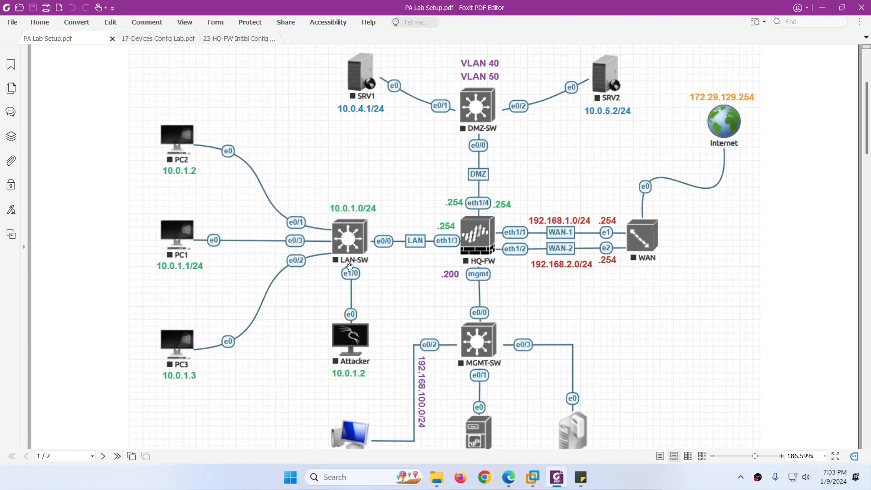
pyautogui.moveTo(506, 343)
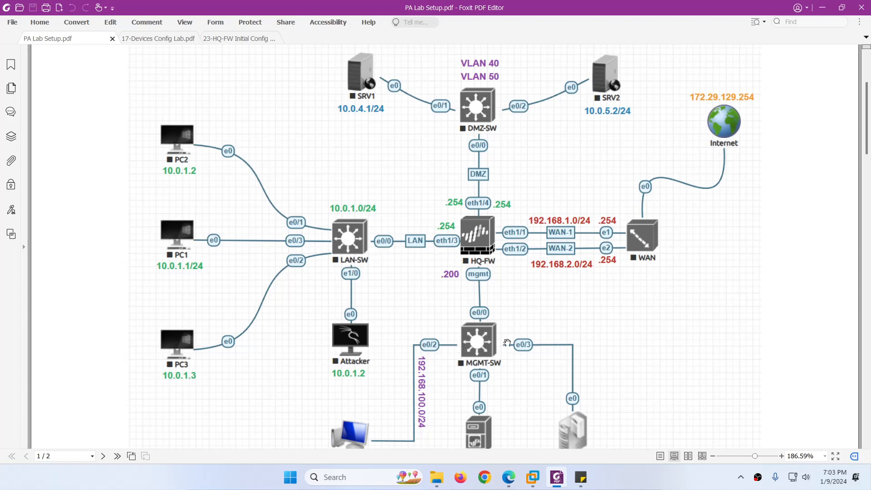
pyautogui.moveTo(482, 108)
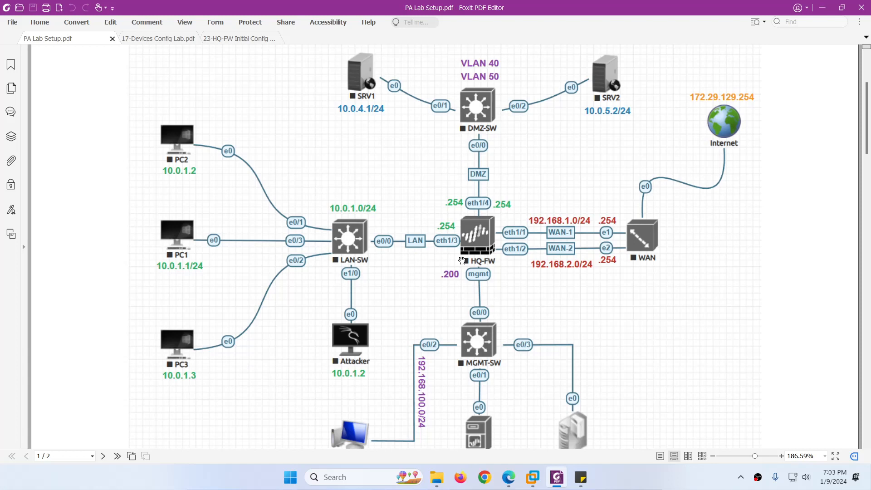
pyautogui.scroll(-3)
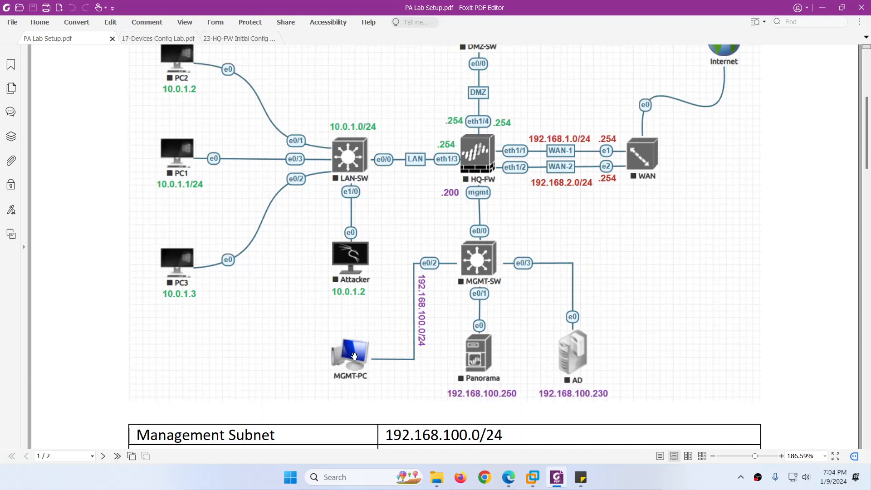
pyautogui.moveTo(472, 169)
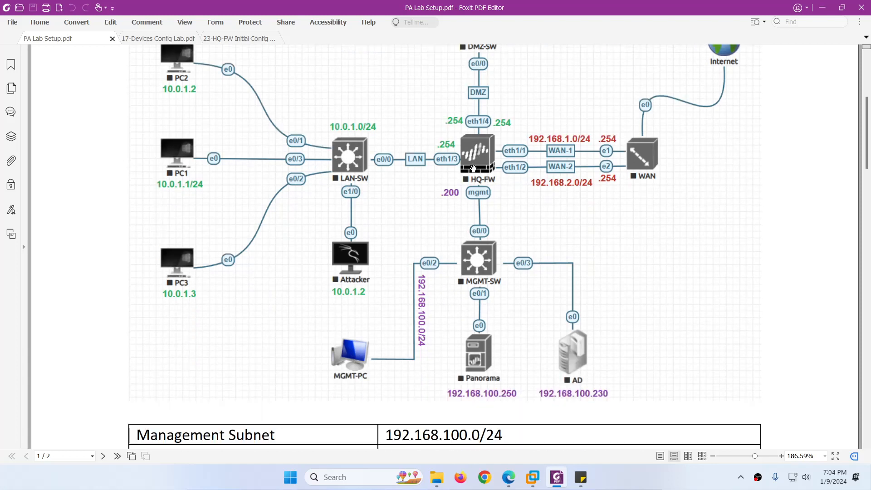
pyautogui.scroll(-3)
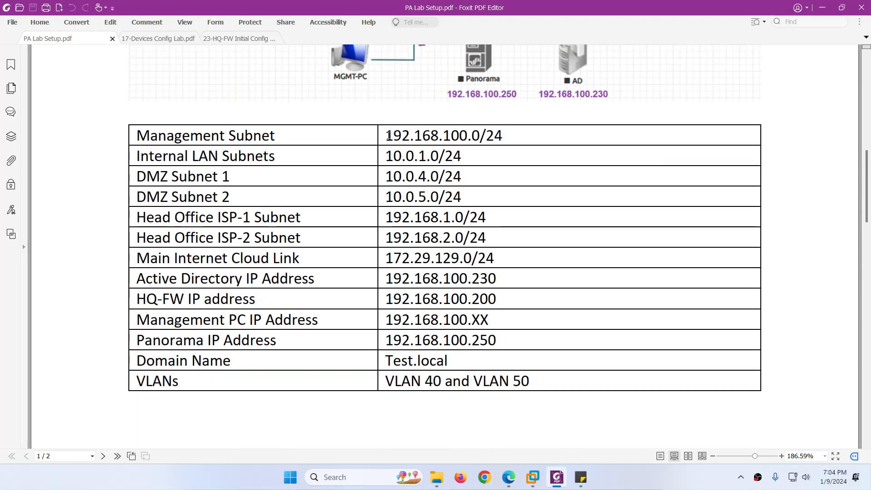
# Highlight DMZ Subnet 2 and the VLANs entry in the IP schema, reaching the page 1 footer
pyautogui.moveTo(386, 135); pyautogui.dragTo(469, 135)
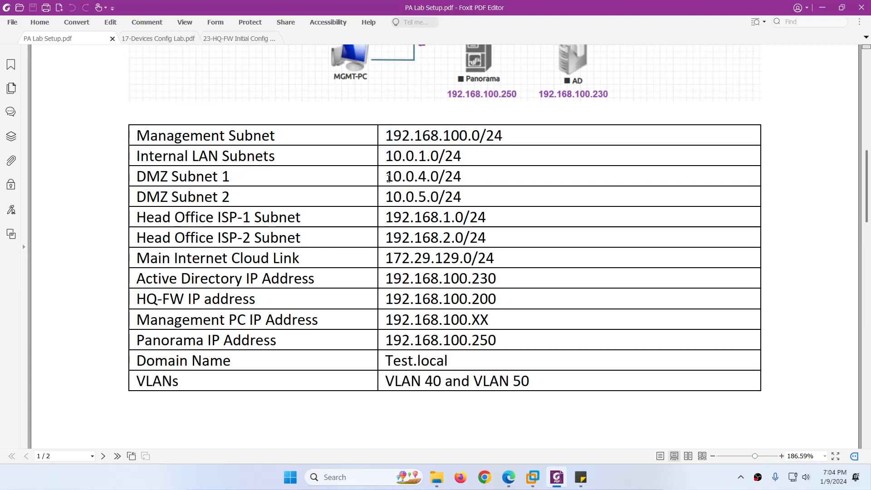
pyautogui.doubleClick(422, 176)
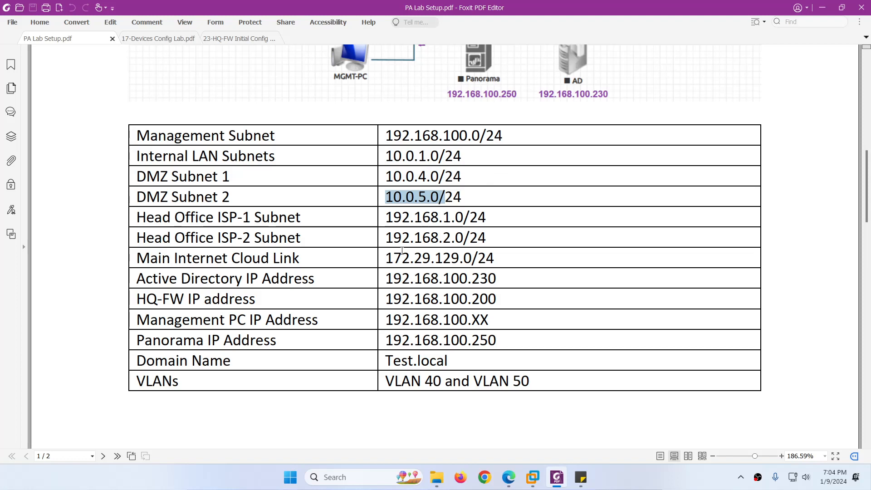
pyautogui.moveTo(381, 217)
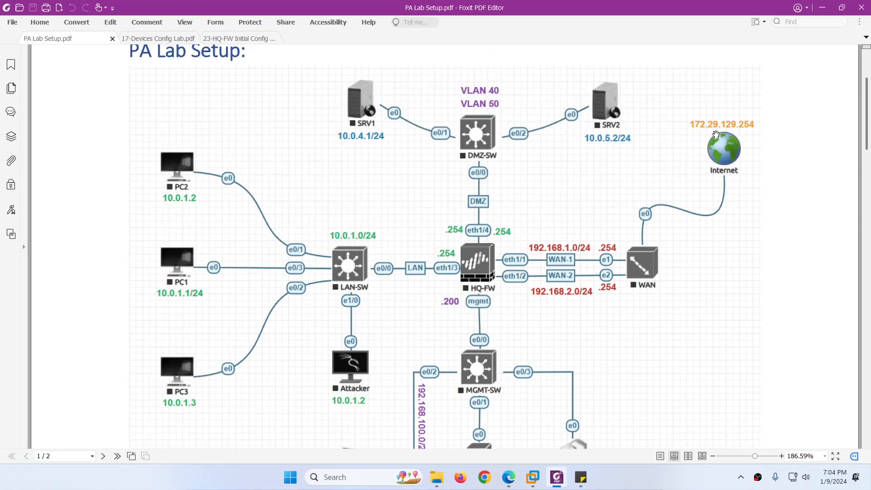
pyautogui.scroll(-3)
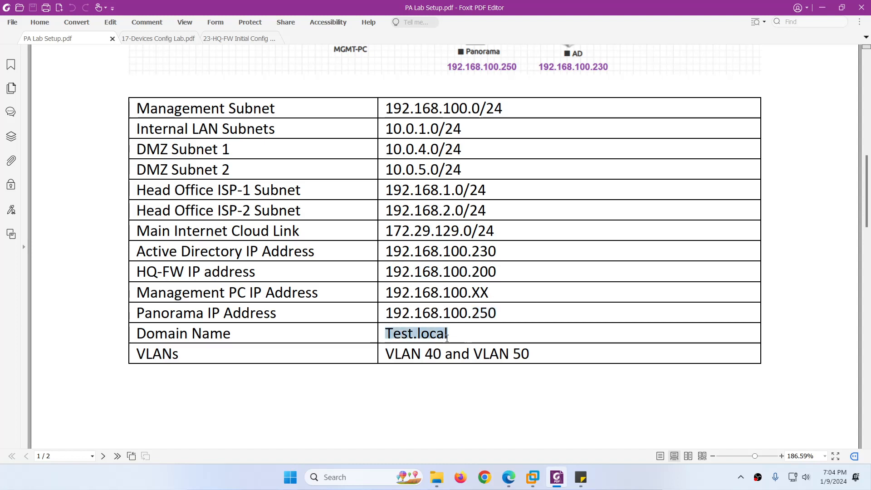
pyautogui.click(456, 354)
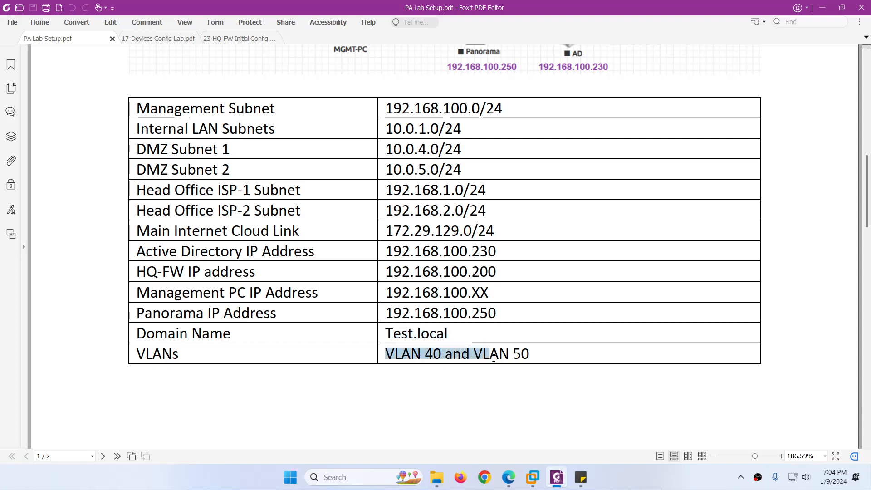
pyautogui.scroll(3)
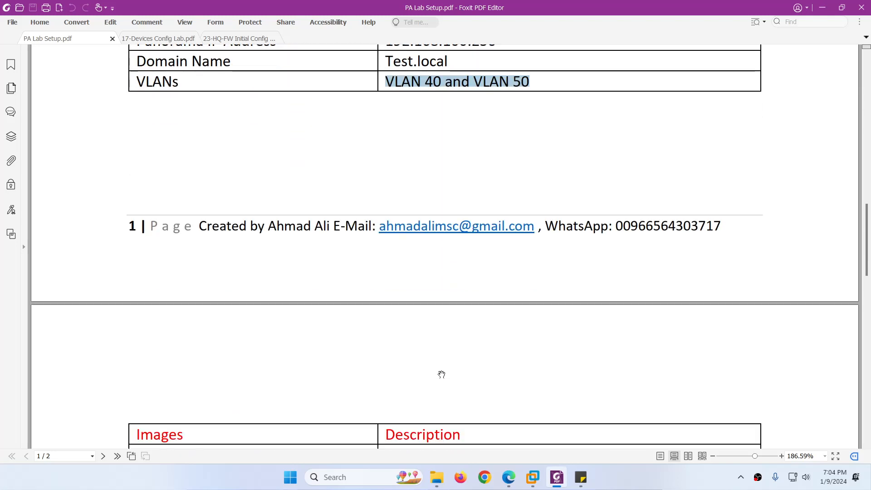
# Highlight image entries such as Panorama-11.1.0 and the Multiple WAN image in the page-2 table
pyautogui.scroll(-3)
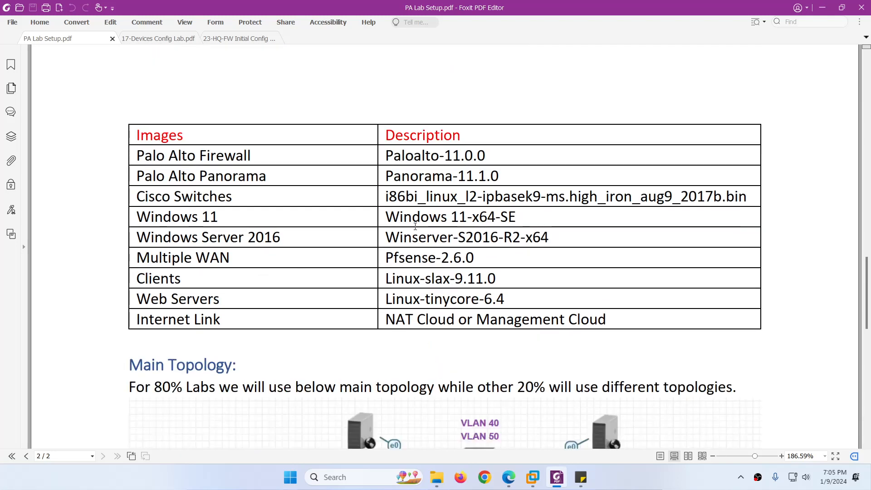
pyautogui.moveTo(386, 155); pyautogui.dragTo(487, 155)
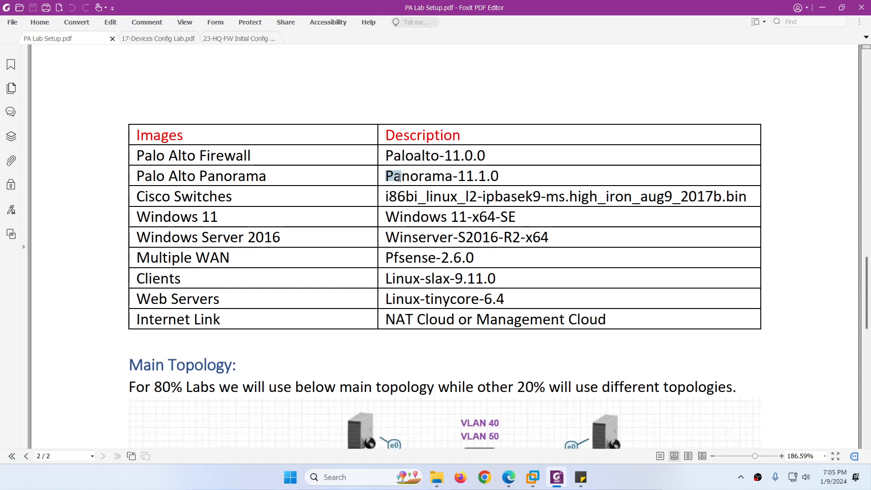
pyautogui.moveTo(396, 175); pyautogui.dragTo(499, 176)
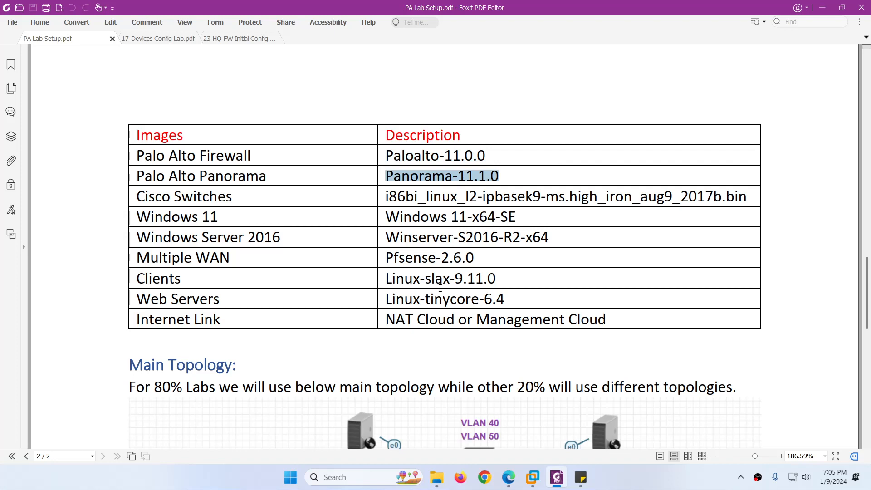
pyautogui.click(388, 199)
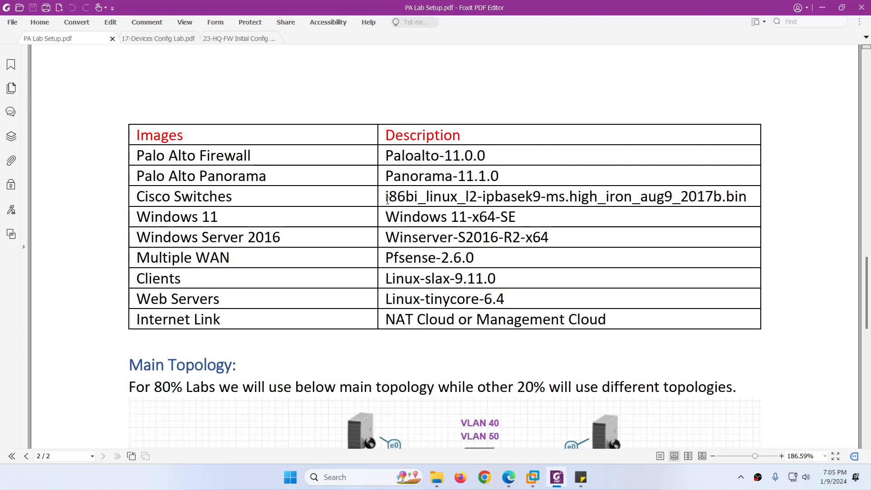
pyautogui.moveTo(387, 196); pyautogui.dragTo(566, 196)
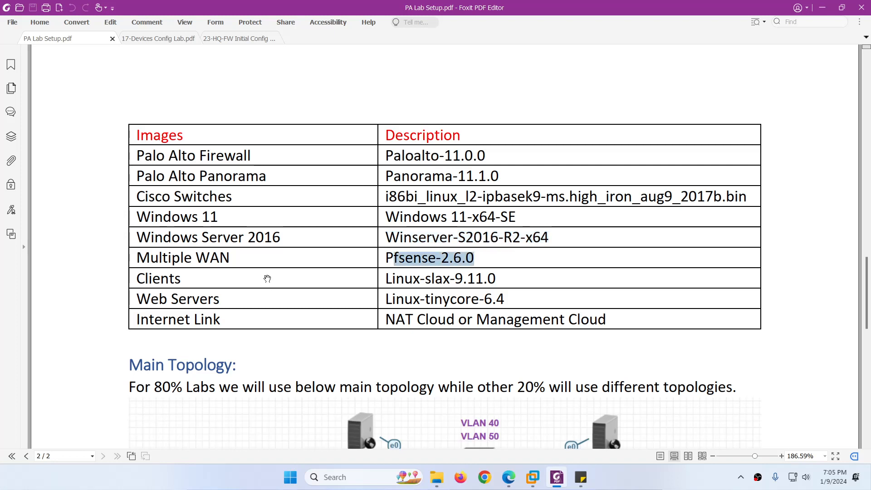
pyautogui.moveTo(404, 304)
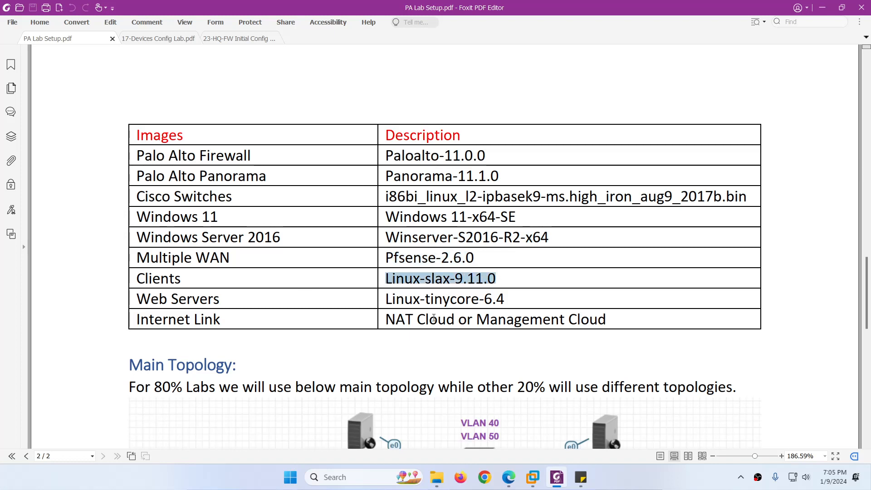
pyautogui.click(445, 299)
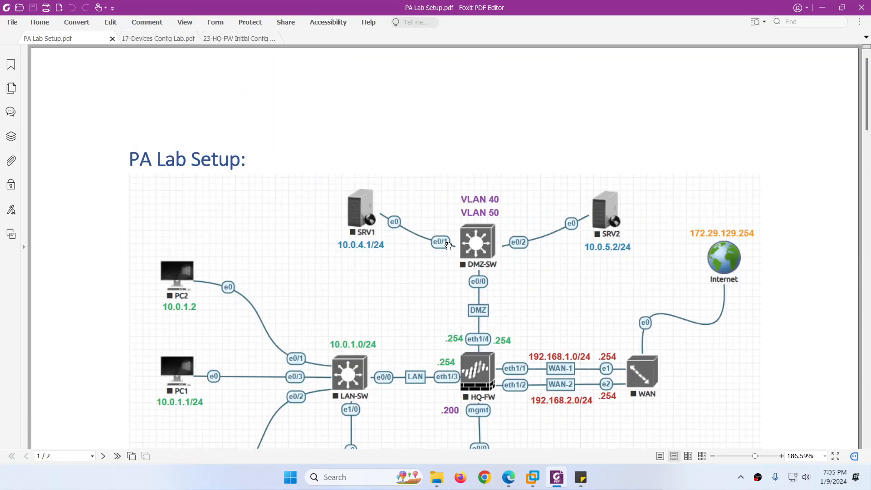
# Scroll down the PDF to the Main Topology diagram before moving to the EVE-NG browser tab
pyautogui.scroll(-3)
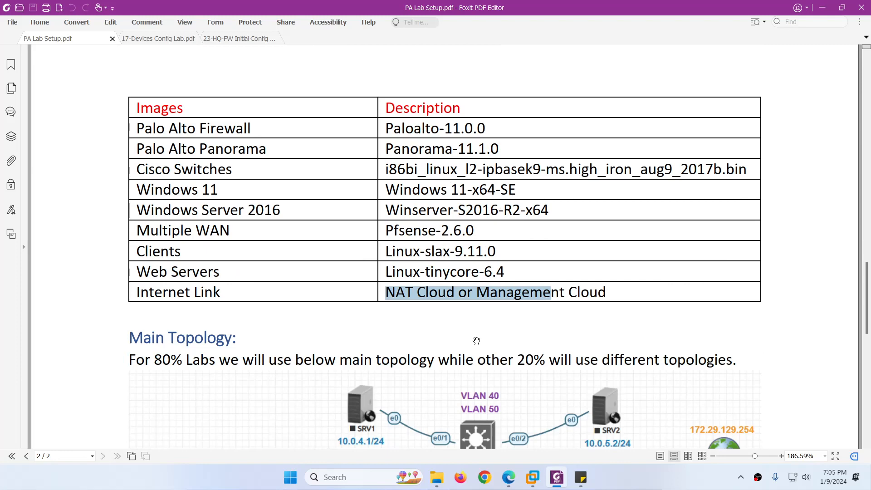
pyautogui.scroll(-3)
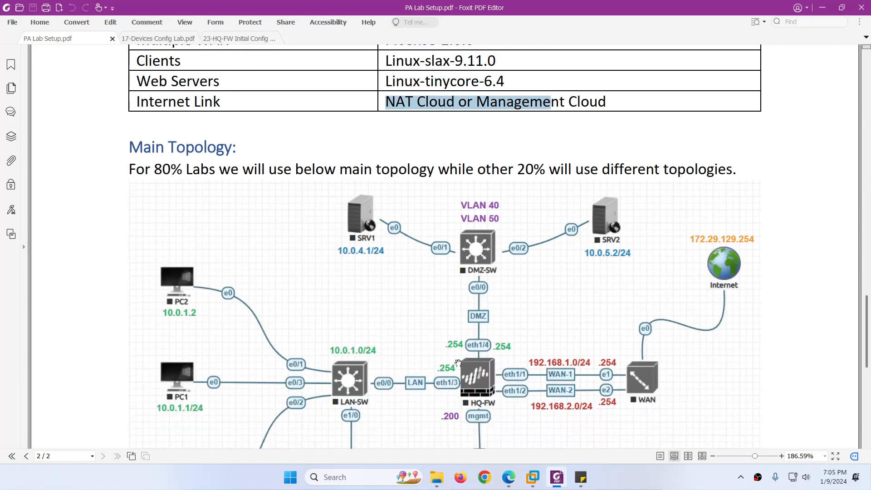
pyautogui.moveTo(425, 358)
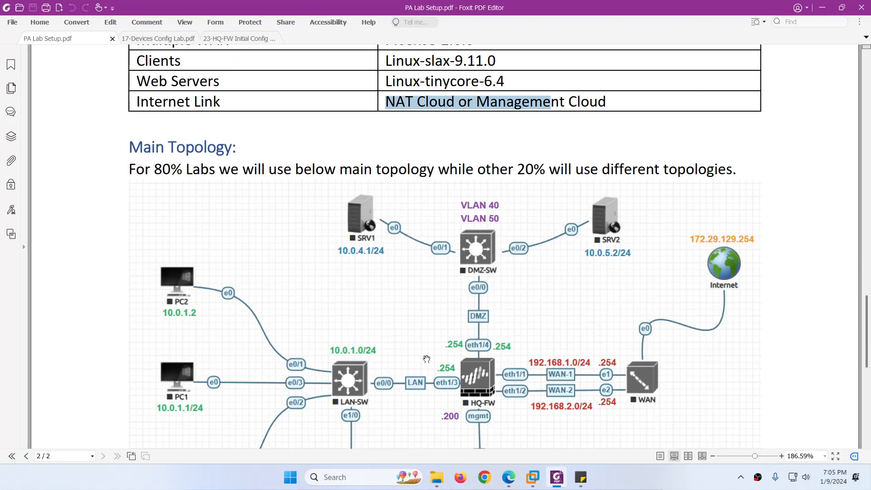
pyautogui.scroll(-3)
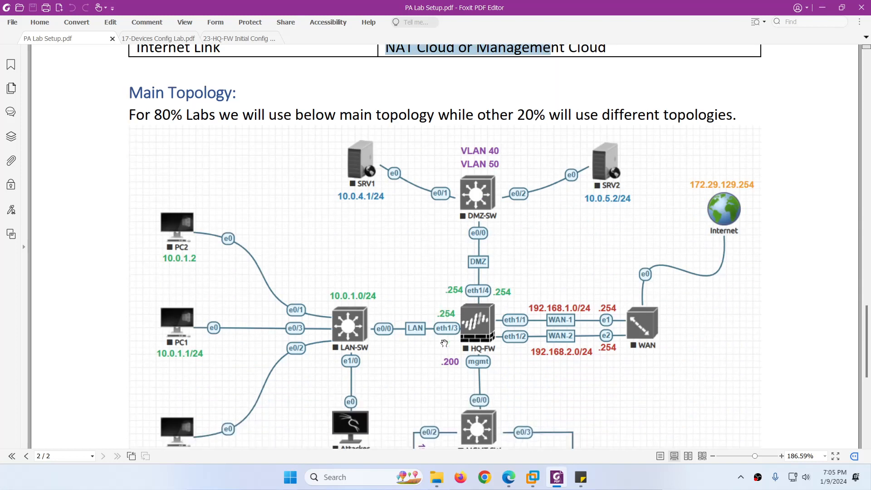
pyautogui.scroll(-3)
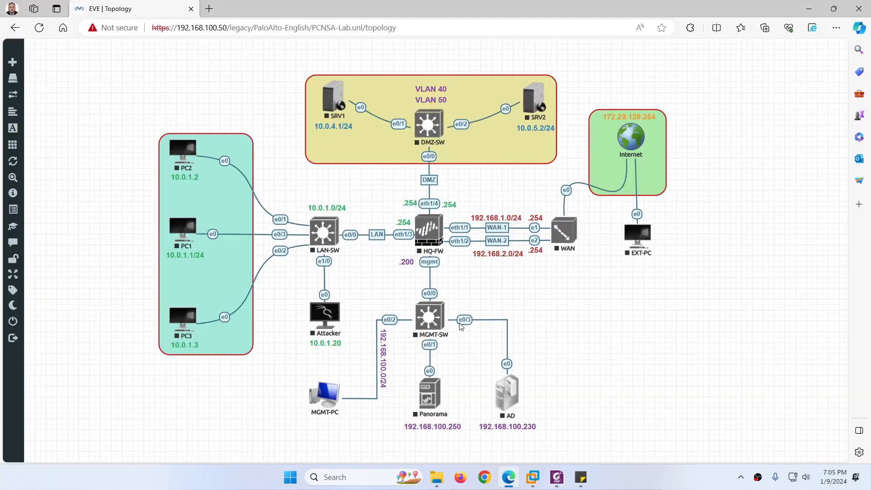
pyautogui.moveTo(372, 289)
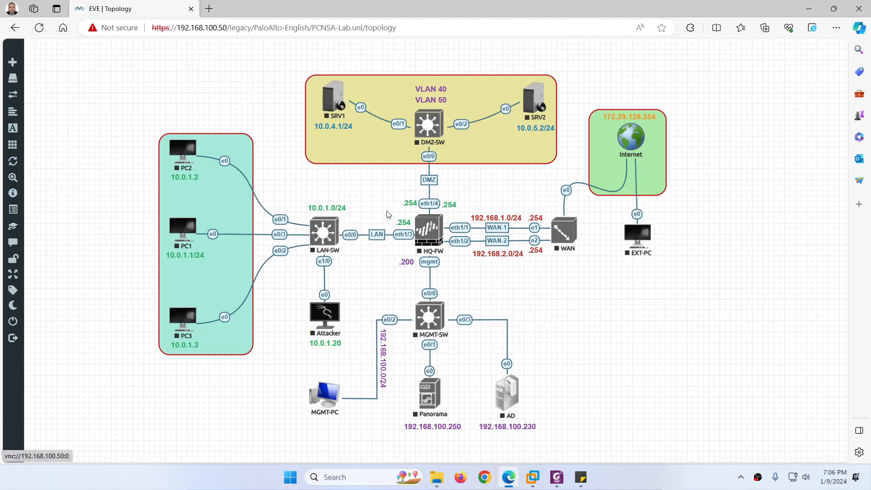
pyautogui.doubleClick(429, 227)
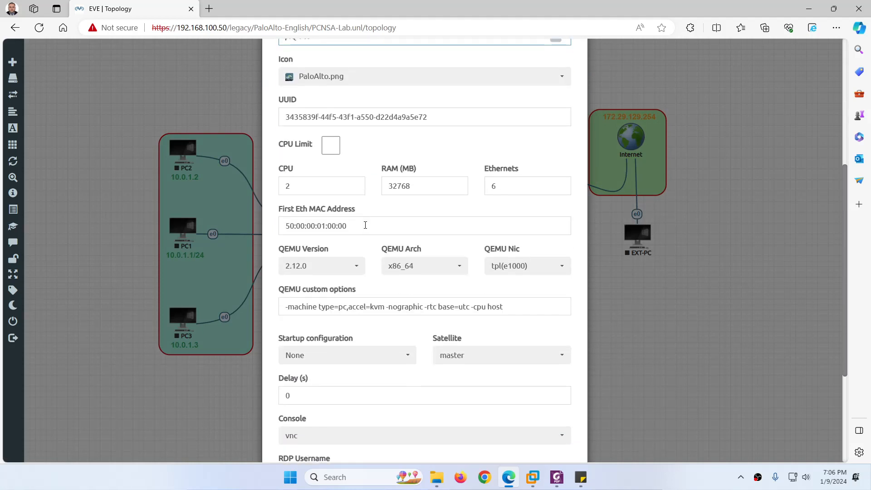
pyautogui.scroll(-3)
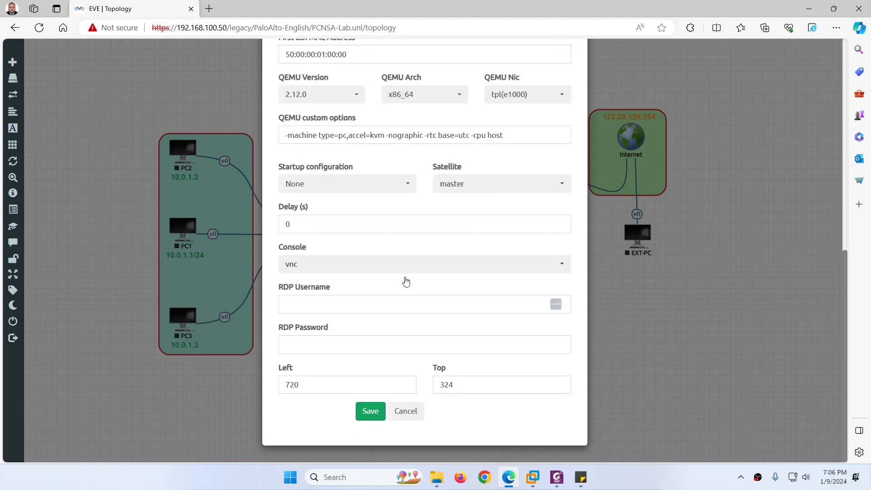
pyautogui.moveTo(298, 271)
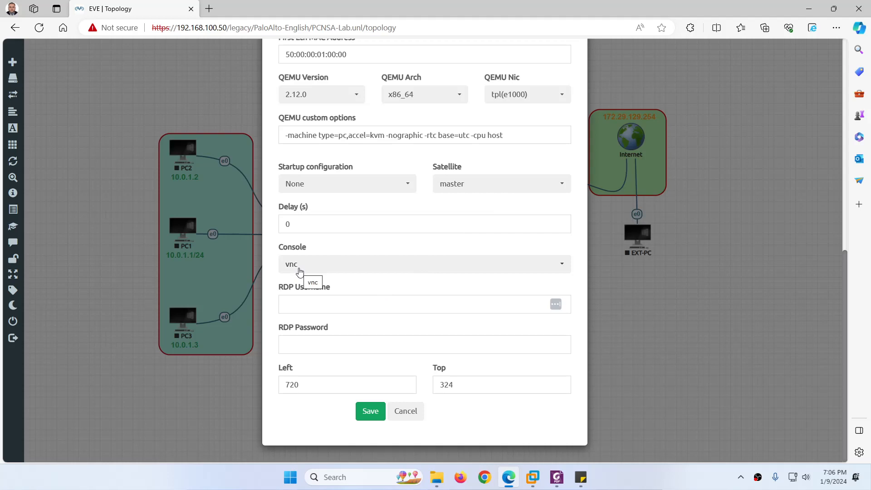
pyautogui.click(424, 264)
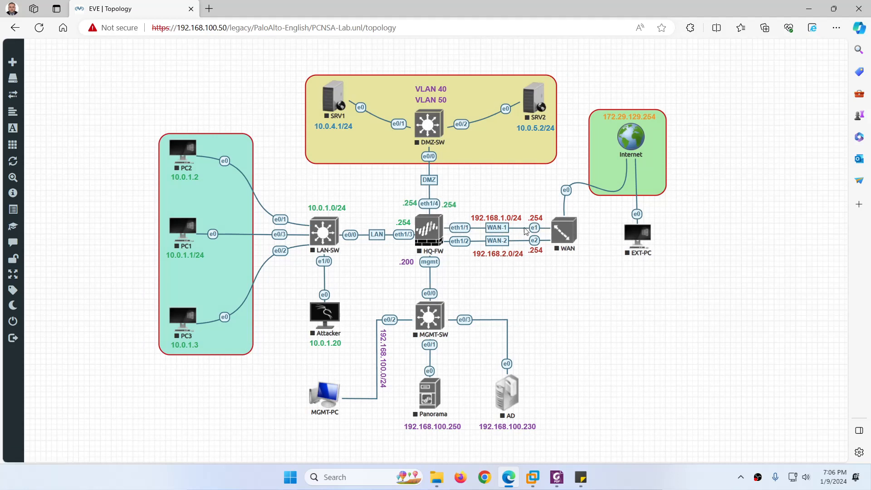
pyautogui.moveTo(534, 228)
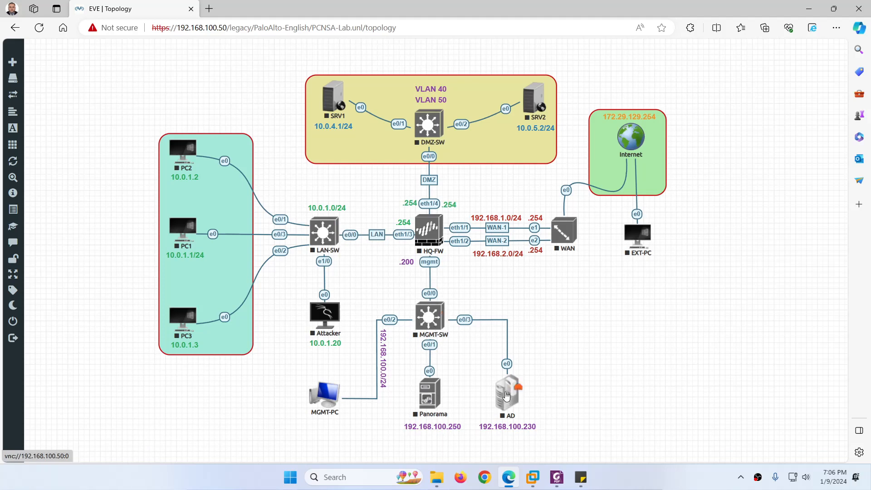
pyautogui.doubleClick(507, 389)
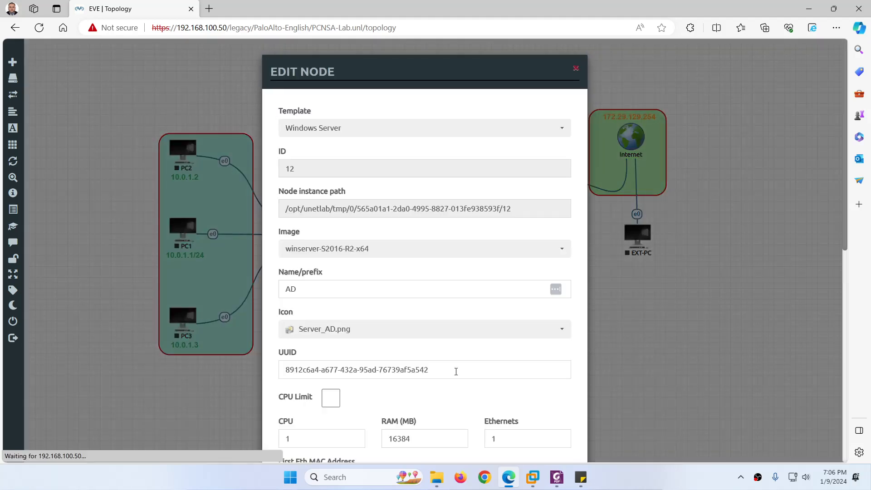
pyautogui.scroll(-3)
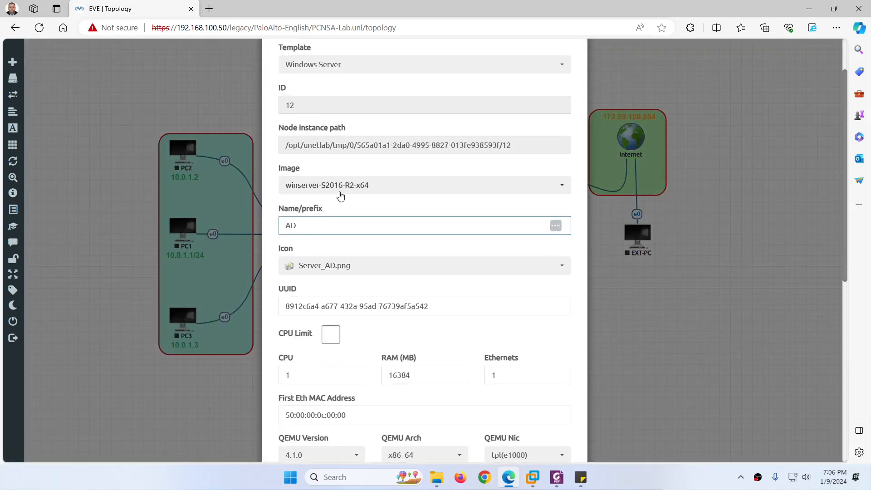
pyautogui.moveTo(338, 192)
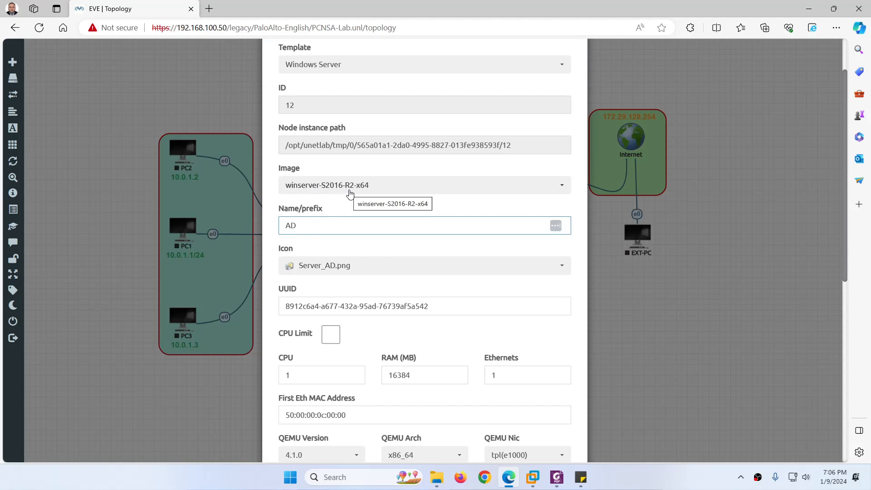
pyautogui.scroll(-3)
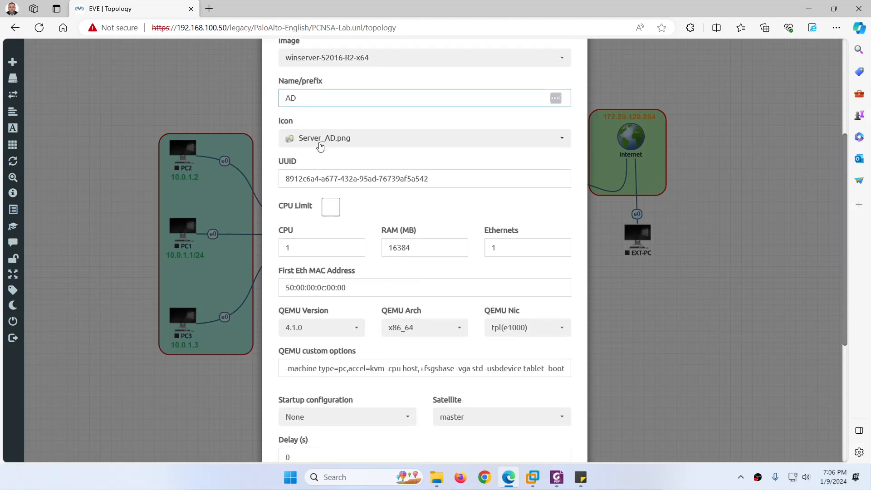
pyautogui.scroll(-3)
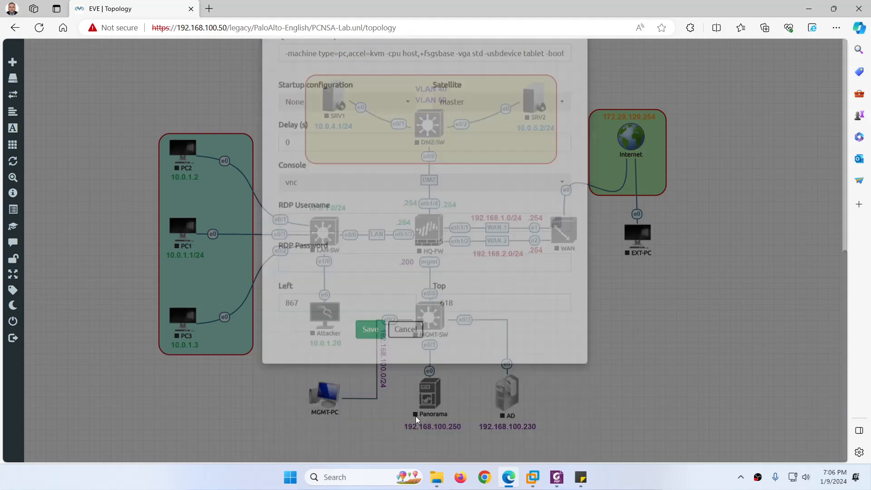
pyautogui.click(405, 329)
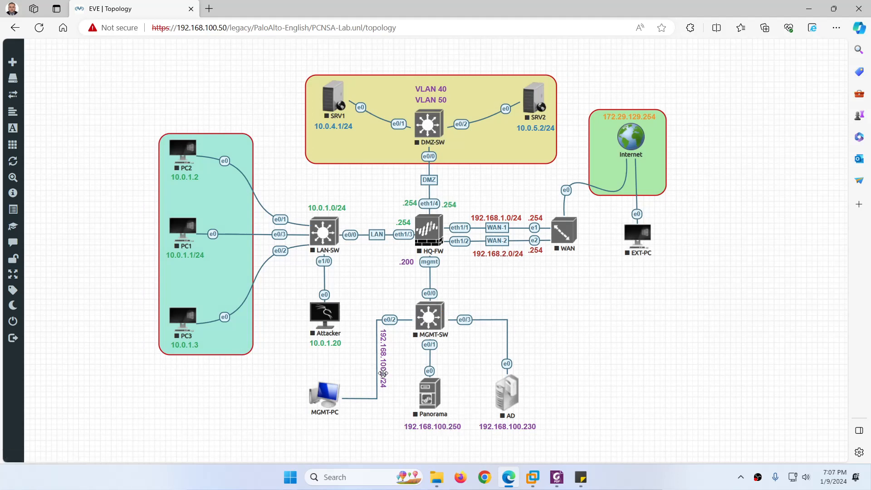
pyautogui.rightClick(325, 390)
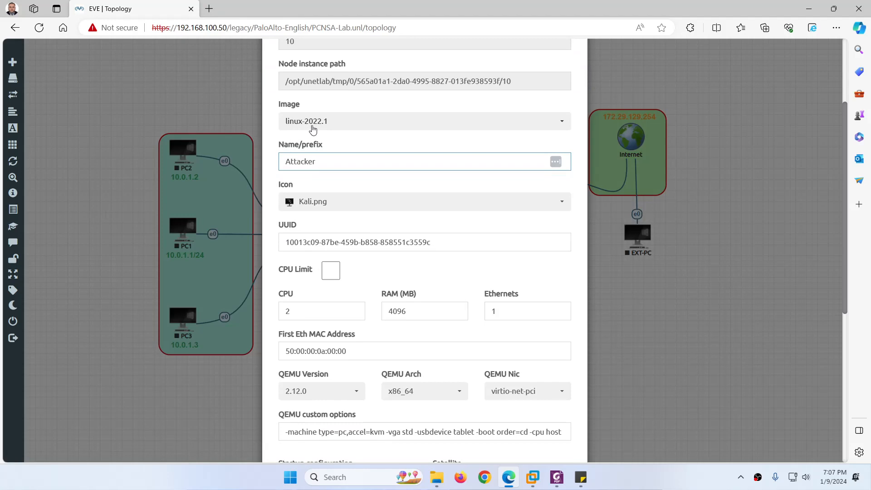
pyautogui.scroll(-3)
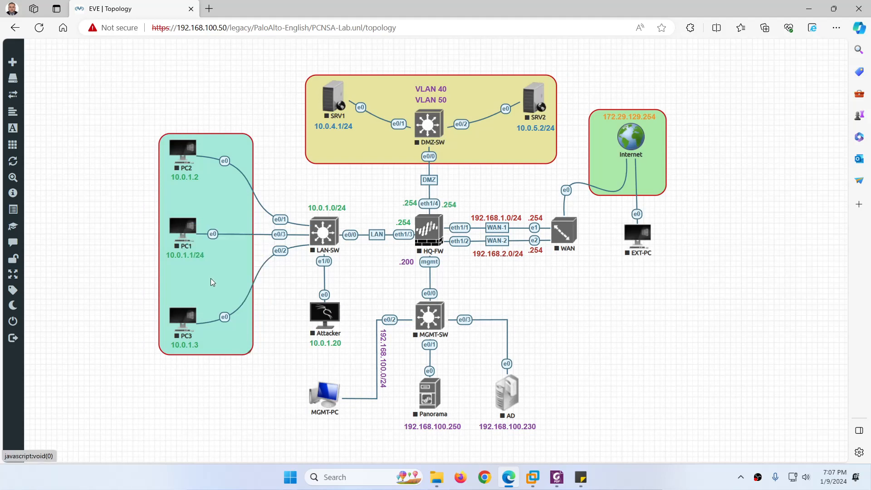
pyautogui.doubleClick(183, 228)
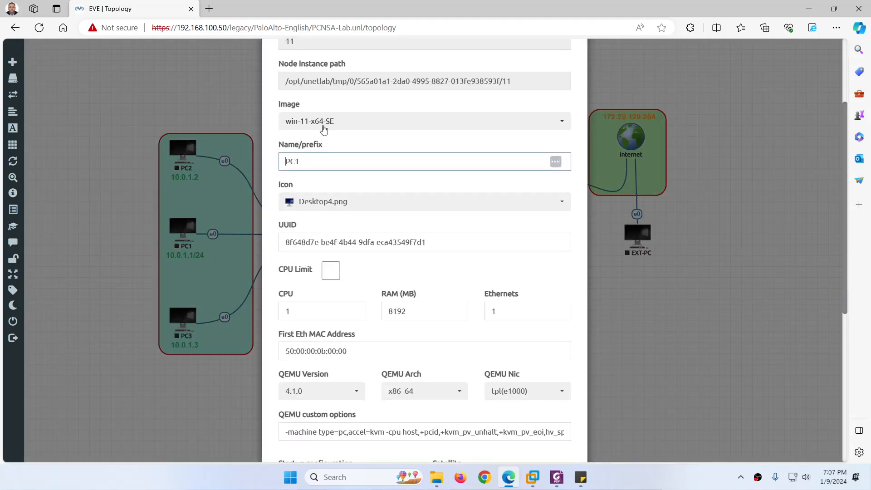
pyautogui.scroll(-3)
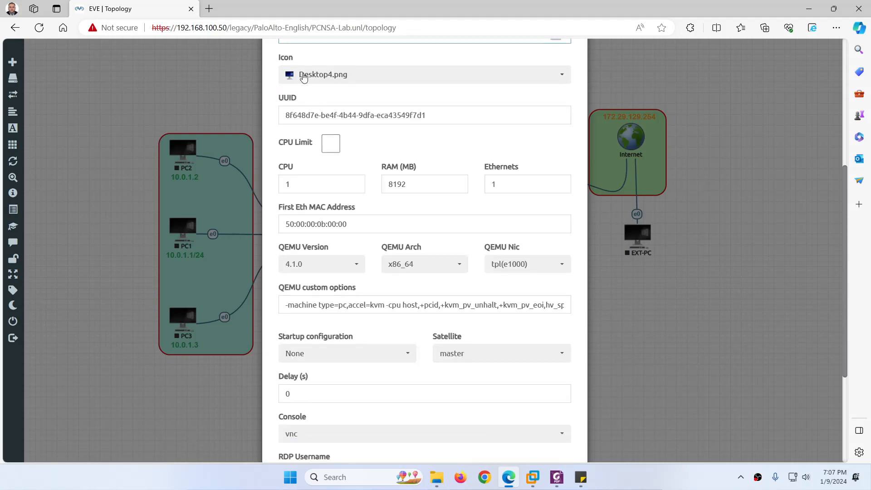
pyautogui.scroll(-3)
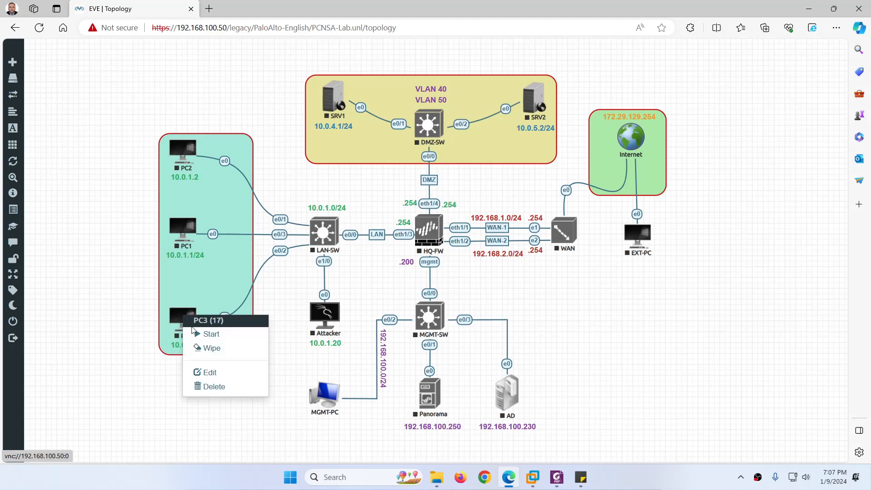
pyautogui.click(210, 373)
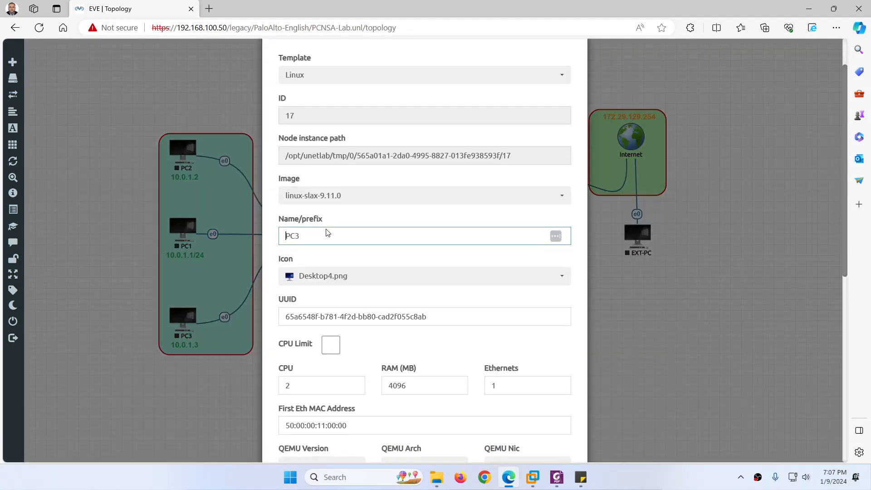
pyautogui.scroll(-3)
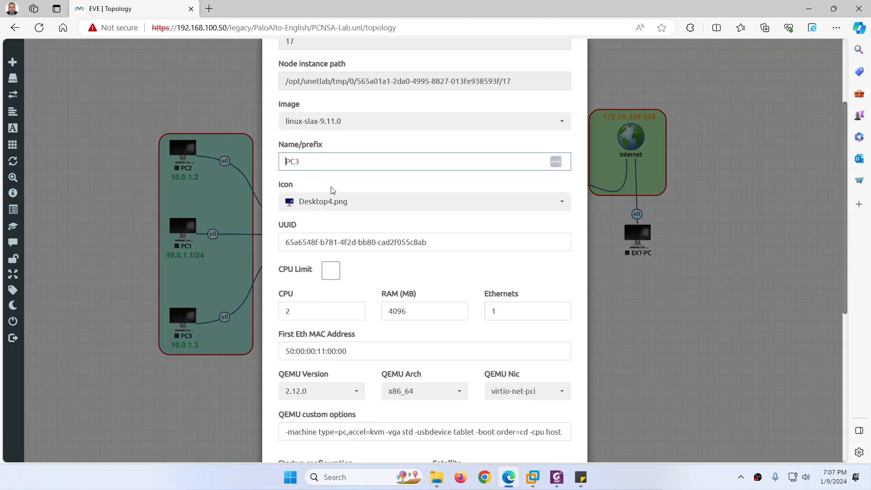
pyautogui.scroll(-3)
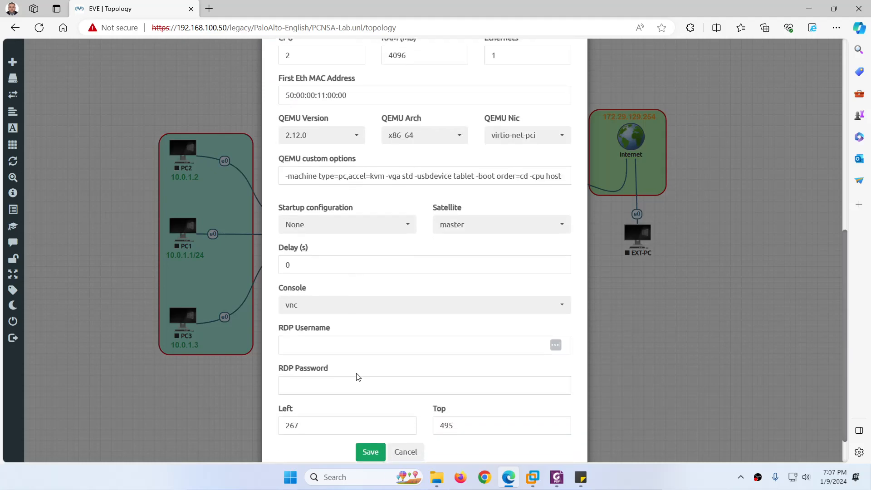
pyautogui.click(405, 452)
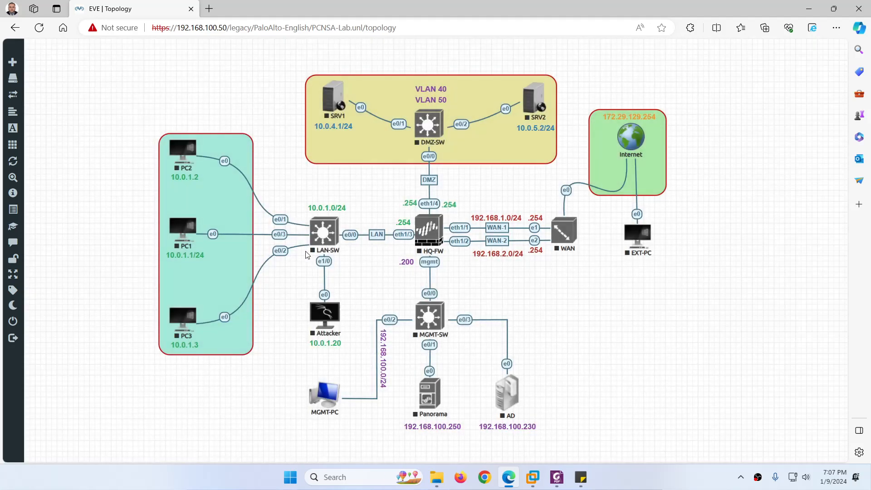
# Review the LAN-SW switch settings (Cisco IOL L2 image, 1024 MB RAM) and close them
pyautogui.rightClick(323, 230)
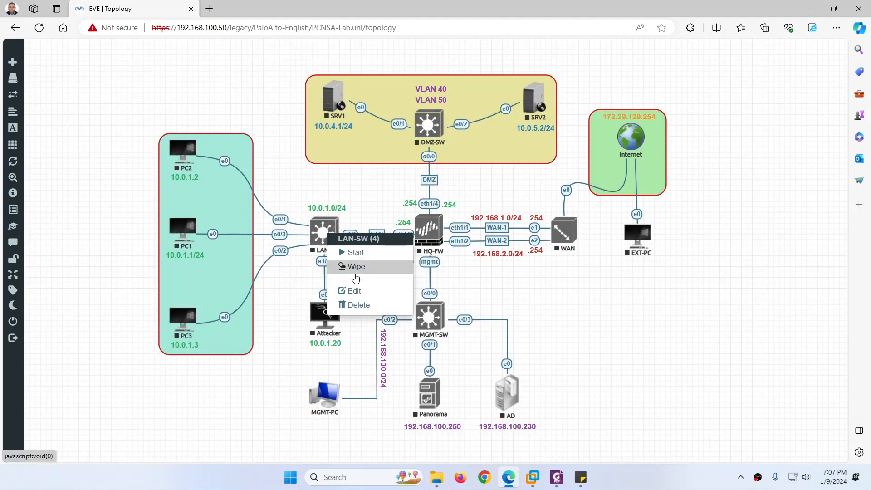
pyautogui.click(354, 291)
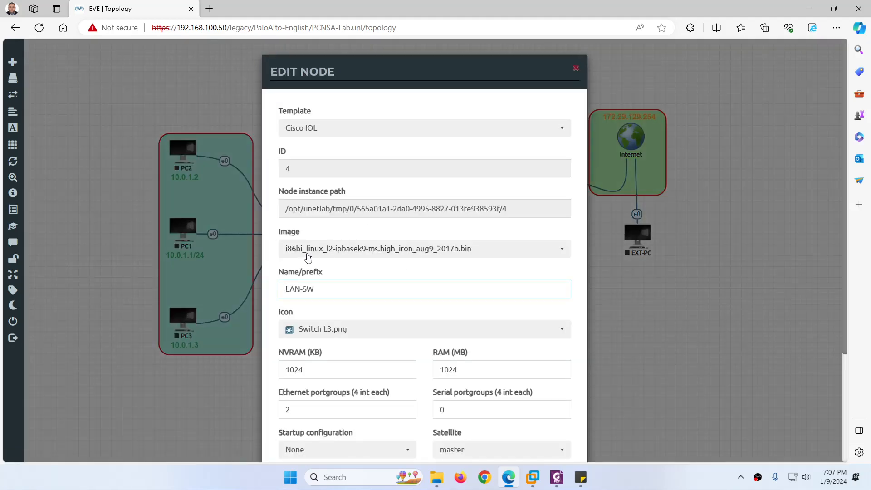
pyautogui.click(575, 68)
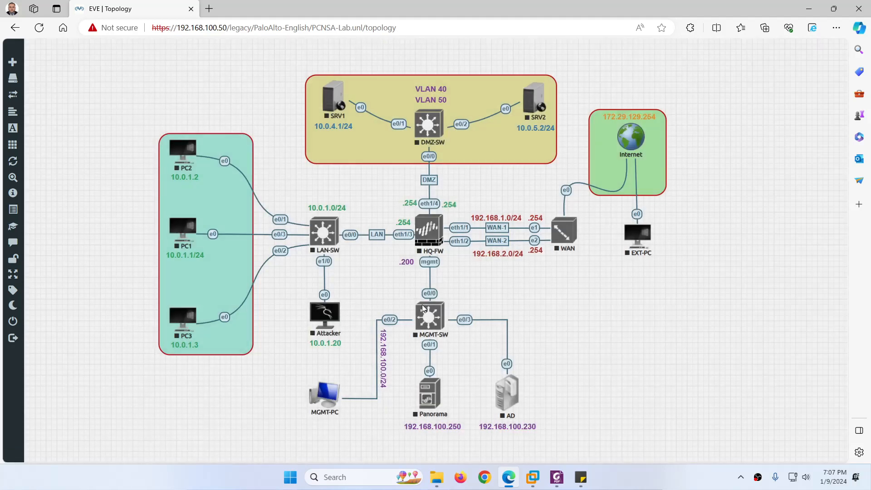
# Review the WAN pfSense-2.6.0 node settings (1 CPU, 2048 MB RAM, 6 Ethernets) and cancel out
pyautogui.rightClick(563, 231)
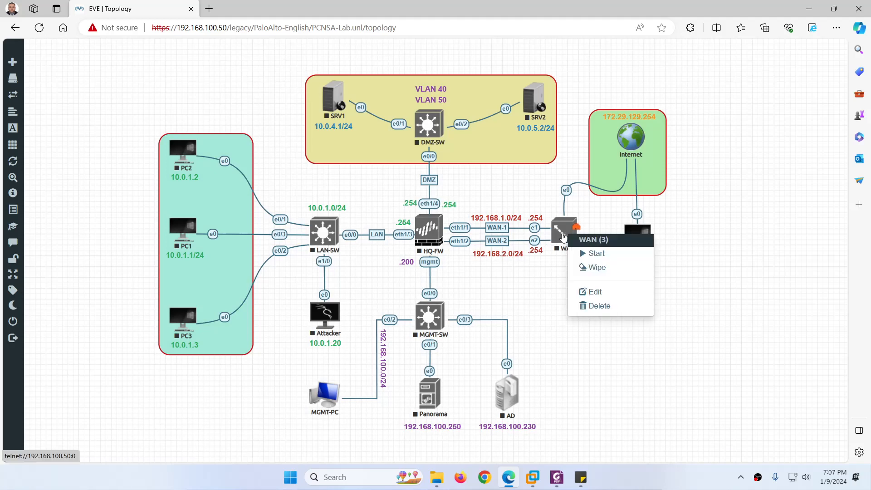
pyautogui.click(595, 292)
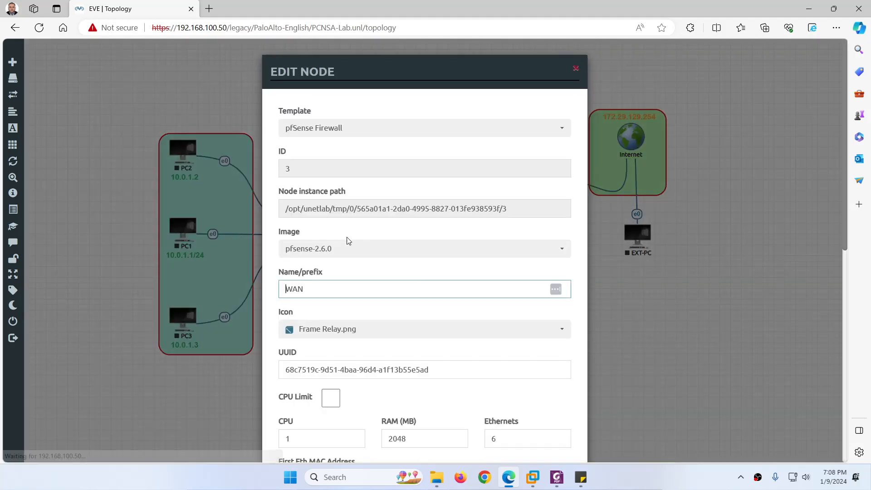
pyautogui.scroll(-3)
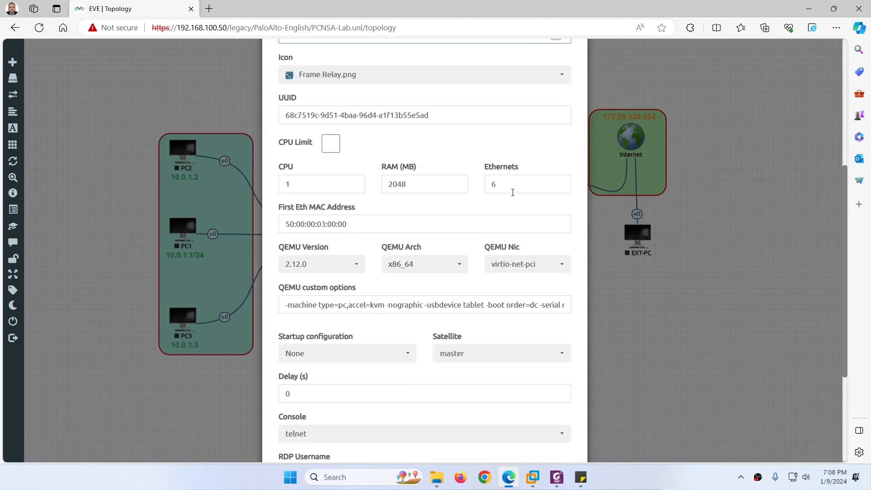
pyautogui.scroll(-3)
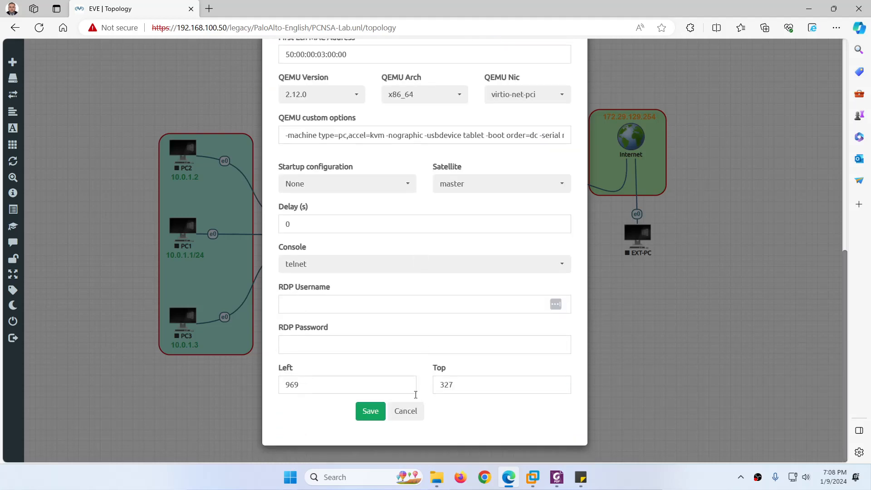
pyautogui.click(406, 411)
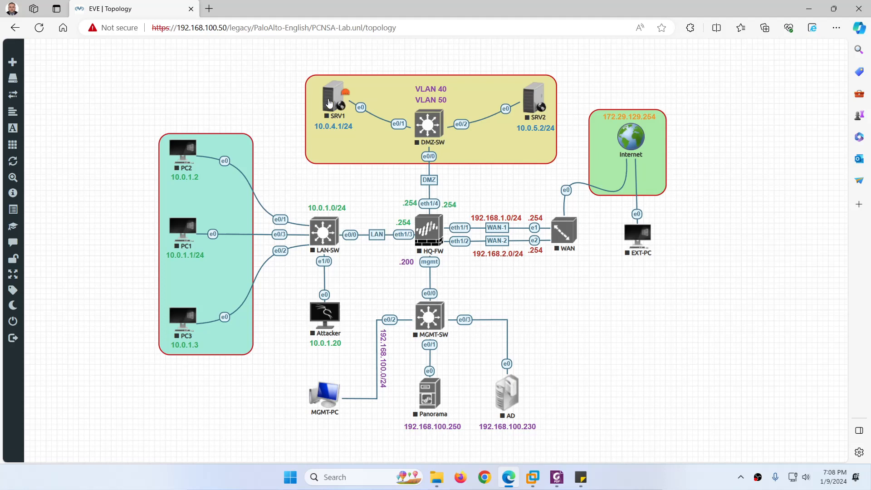
pyautogui.doubleClick(331, 97)
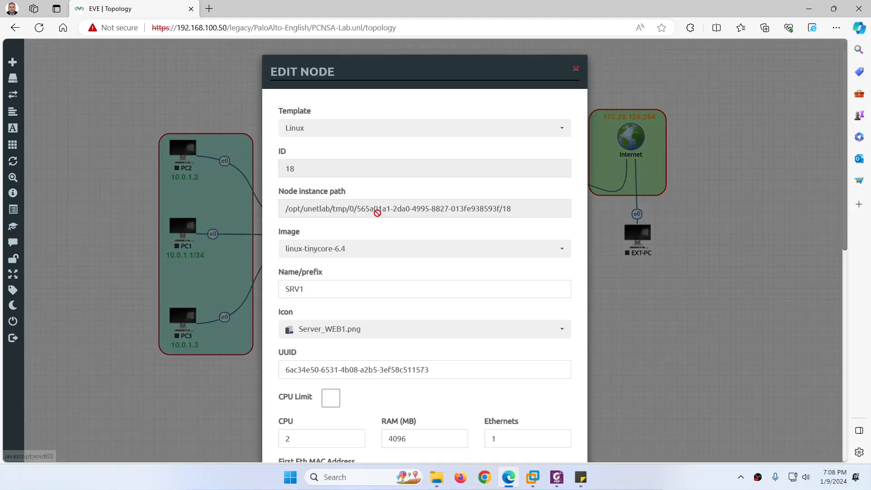
pyautogui.scroll(-3)
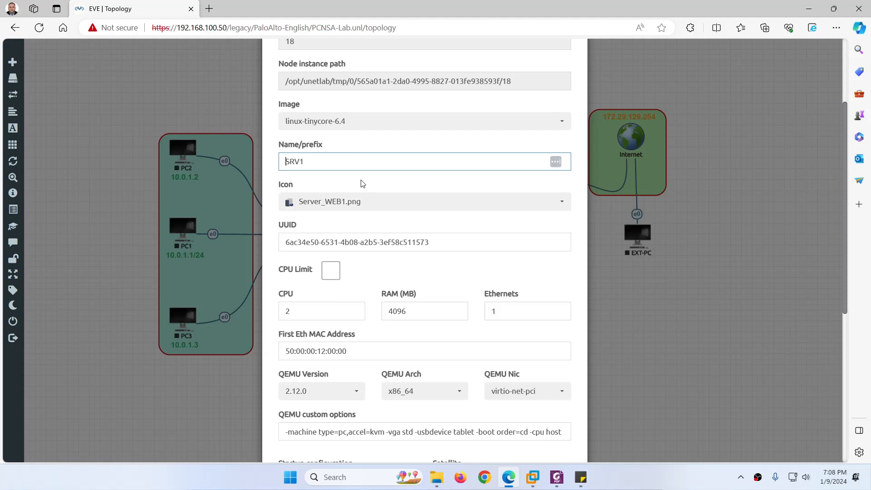
pyautogui.scroll(-3)
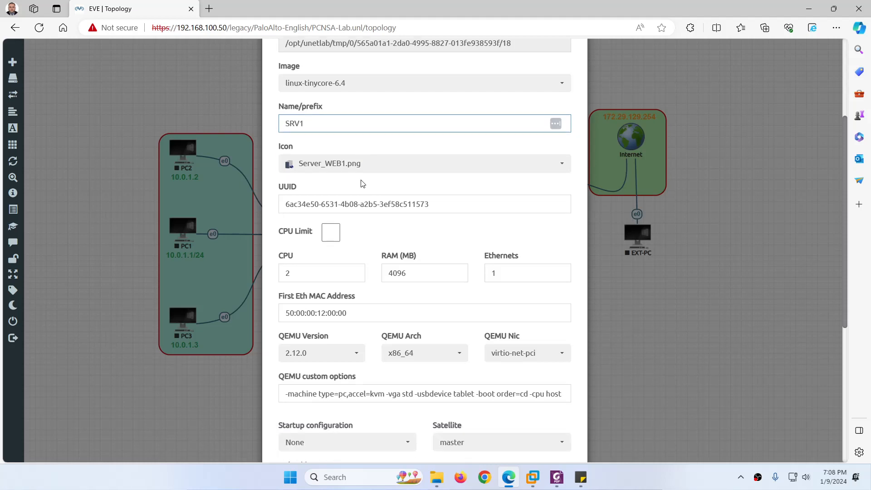
pyautogui.scroll(-3)
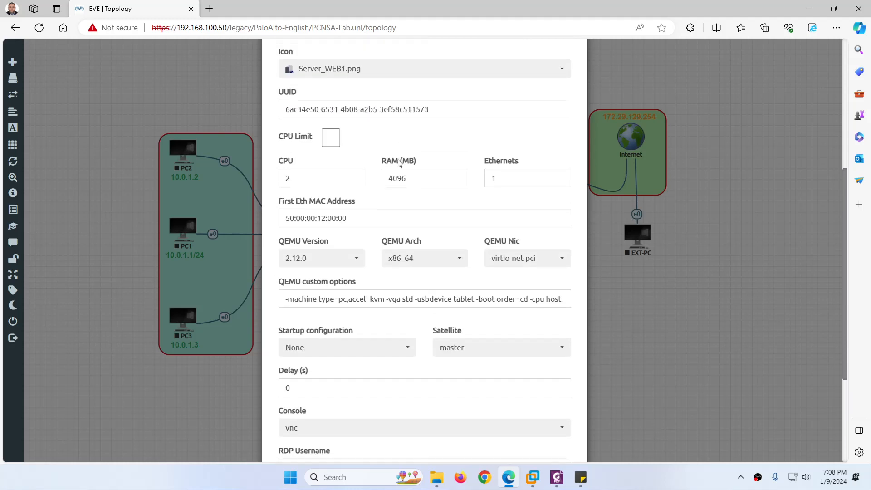
pyautogui.scroll(-3)
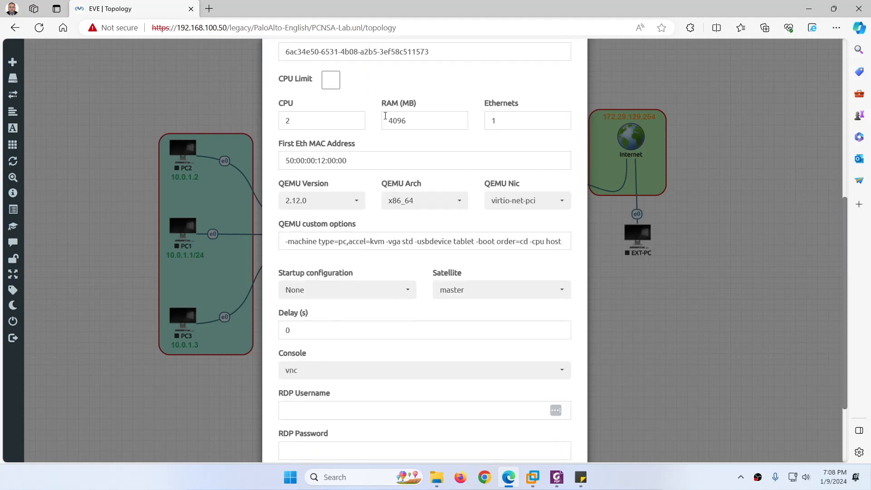
pyautogui.scroll(-3)
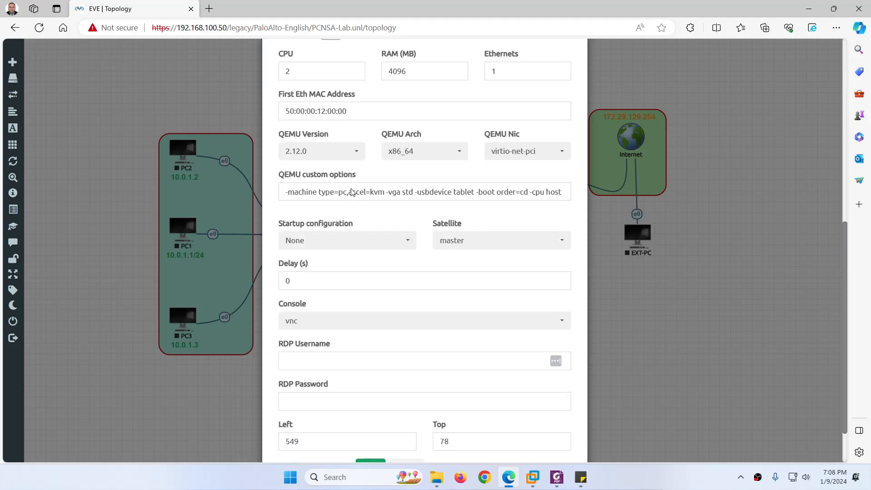
pyautogui.scroll(-3)
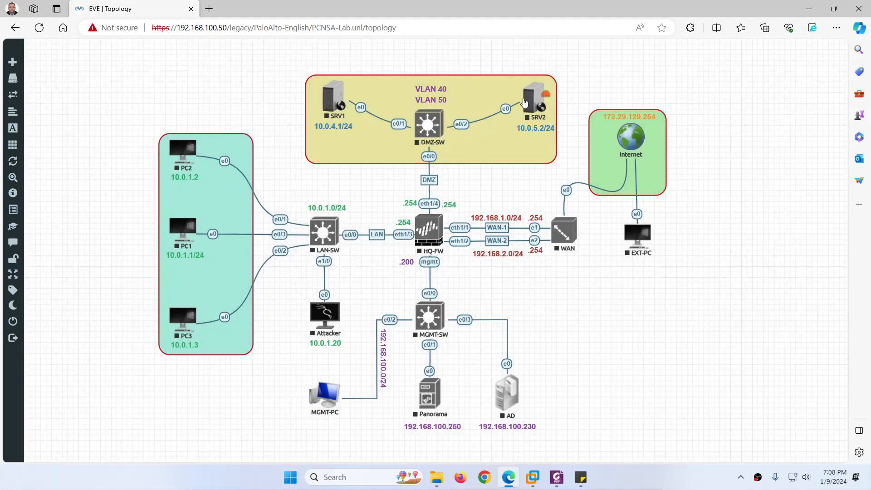
pyautogui.doubleClick(534, 93)
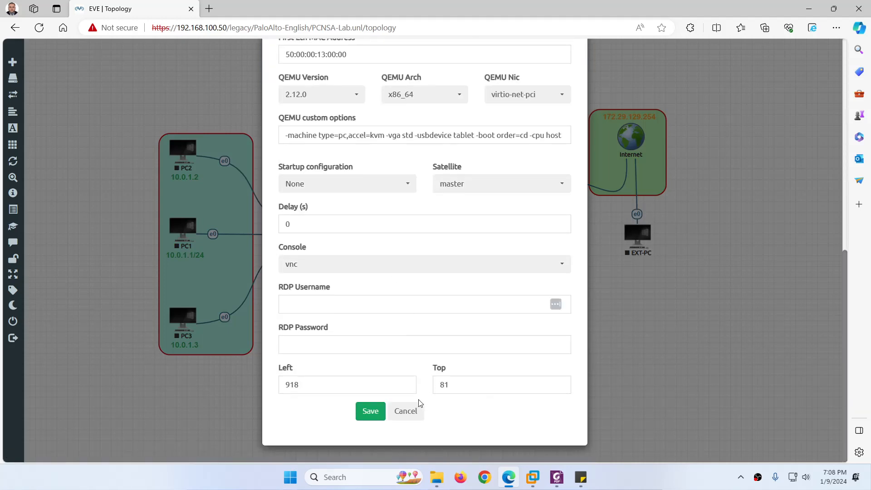
pyautogui.click(405, 411)
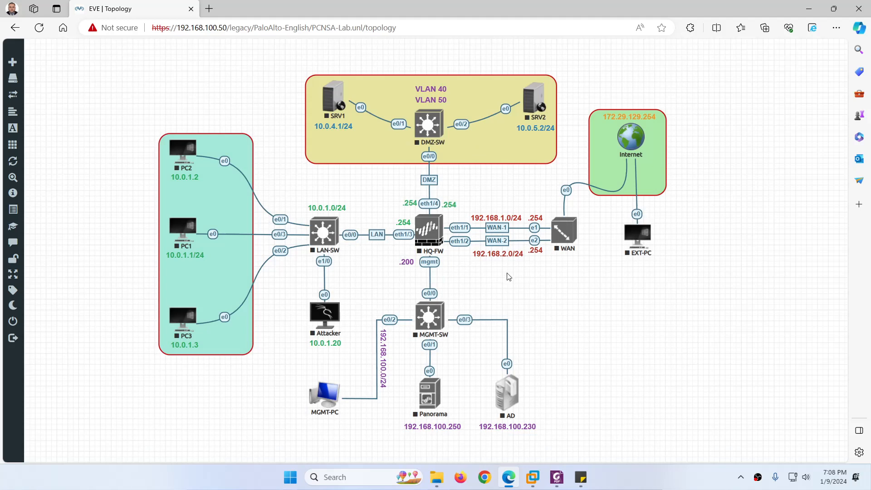
pyautogui.rightClick(638, 230)
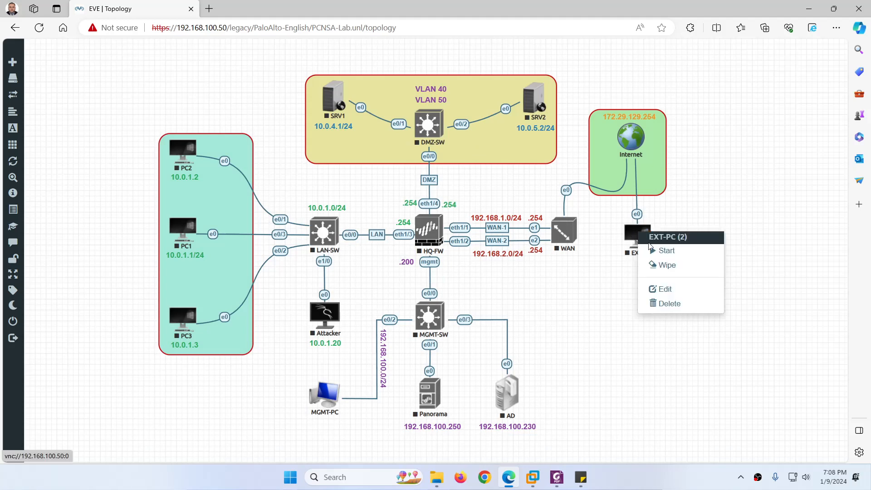
pyautogui.click(664, 288)
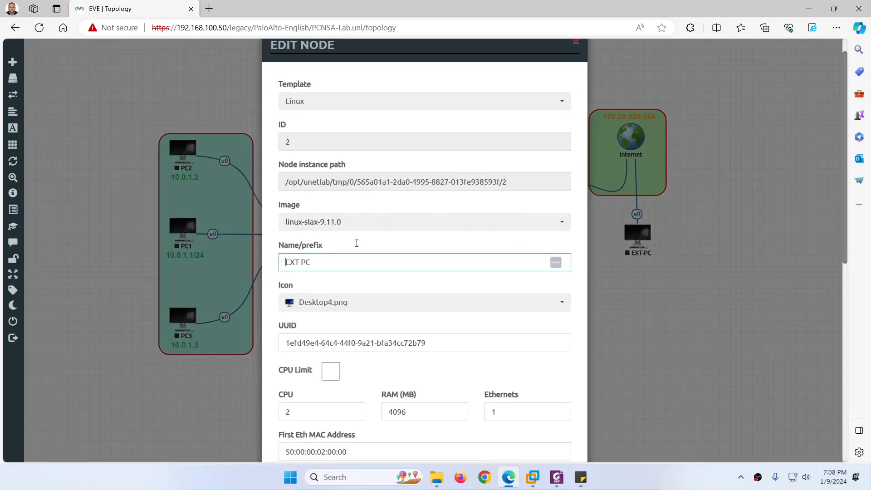
pyautogui.click(575, 43)
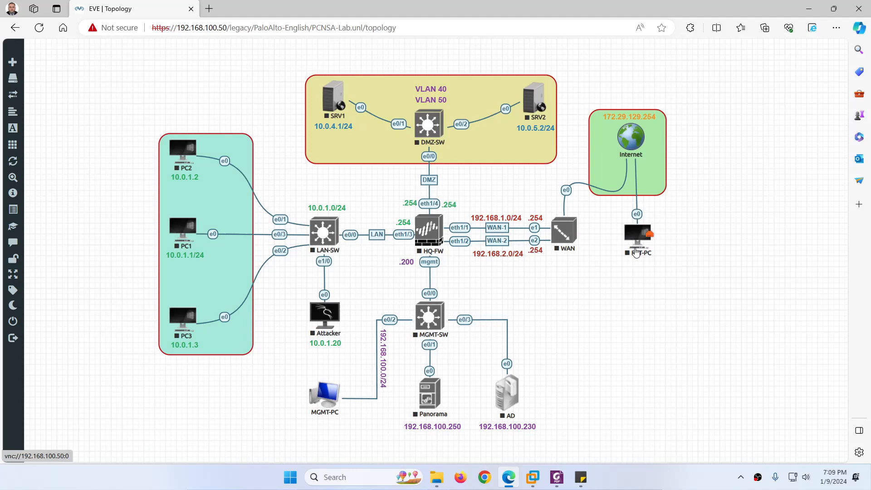
pyautogui.moveTo(628, 233)
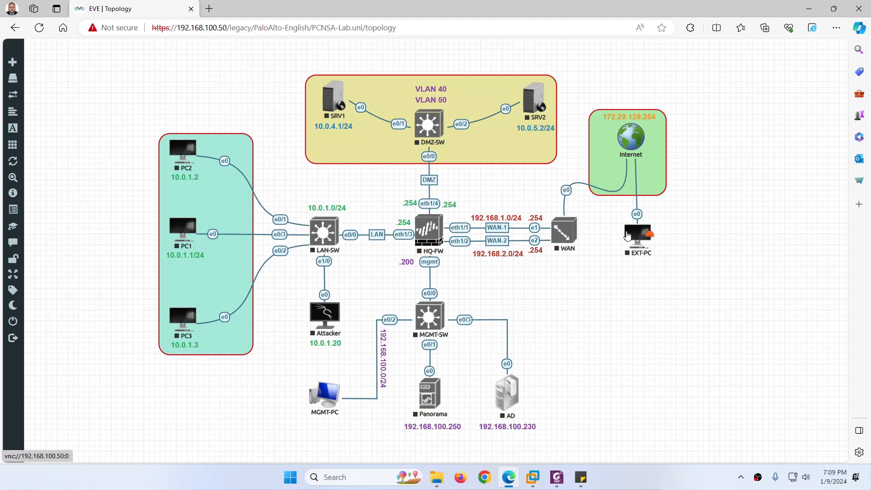
pyautogui.moveTo(639, 236); pyautogui.dragTo(669, 228)
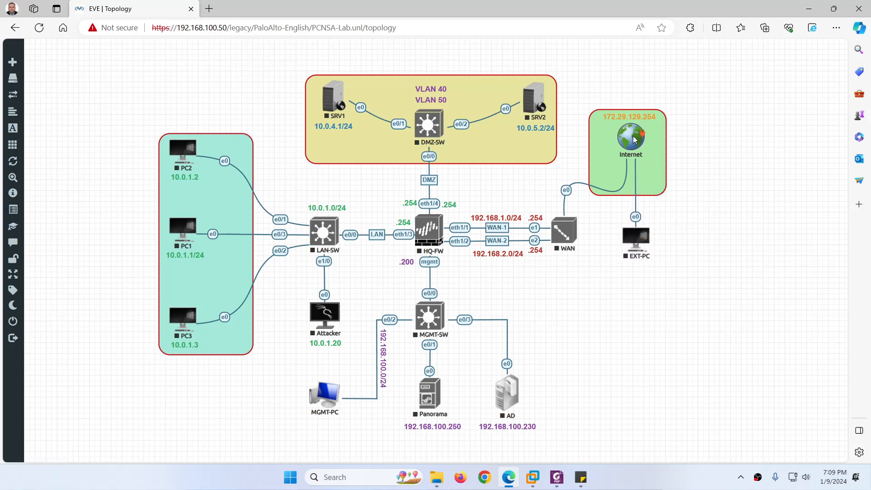
pyautogui.moveTo(610, 174)
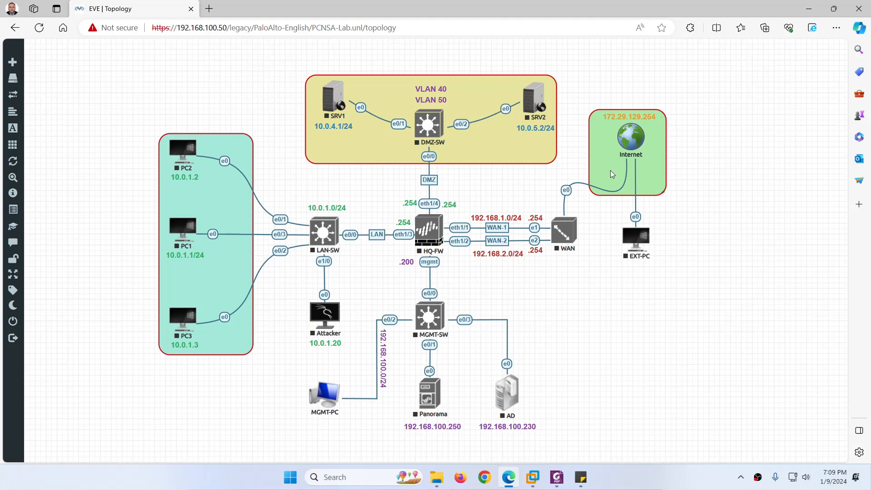
pyautogui.moveTo(394, 219)
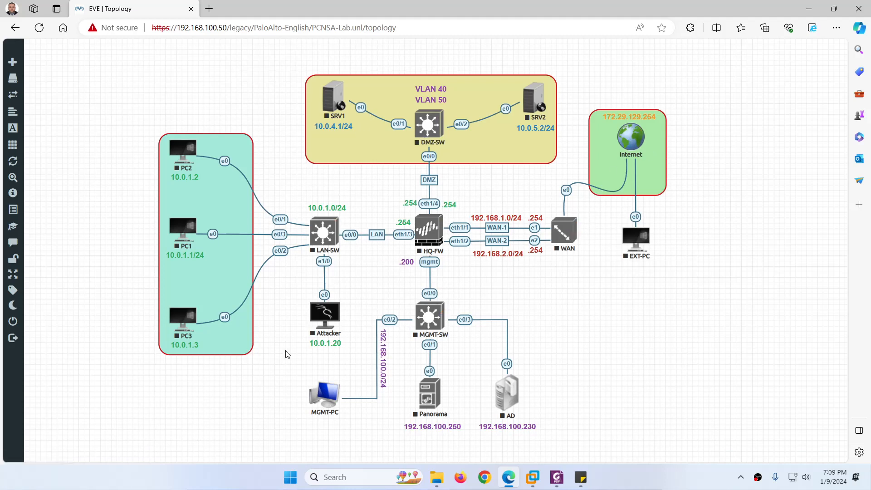
pyautogui.moveTo(429, 317)
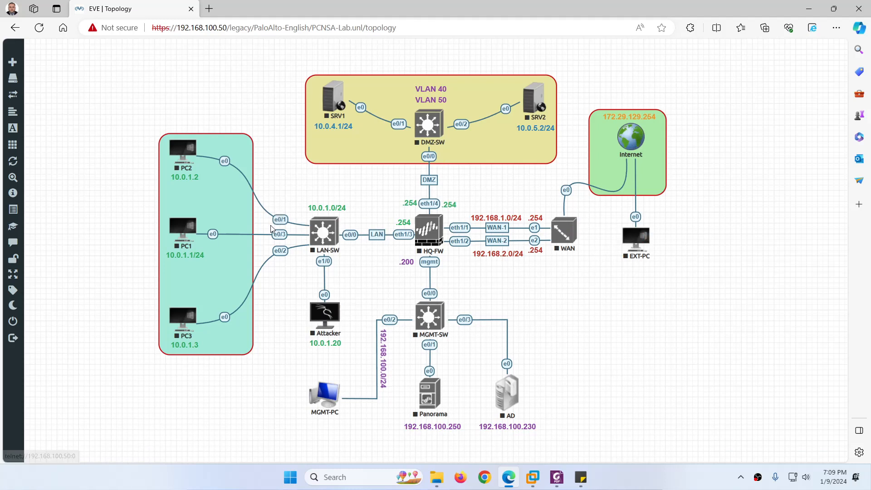
pyautogui.moveTo(371, 293)
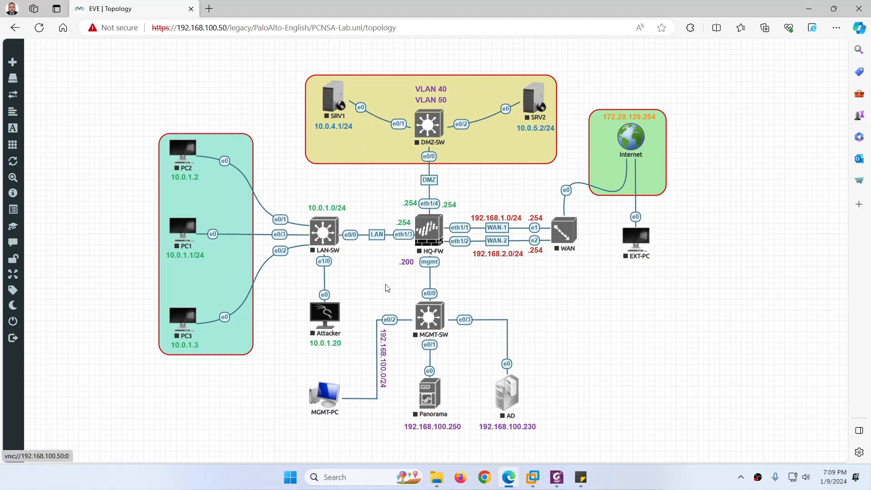
pyautogui.moveTo(390, 261)
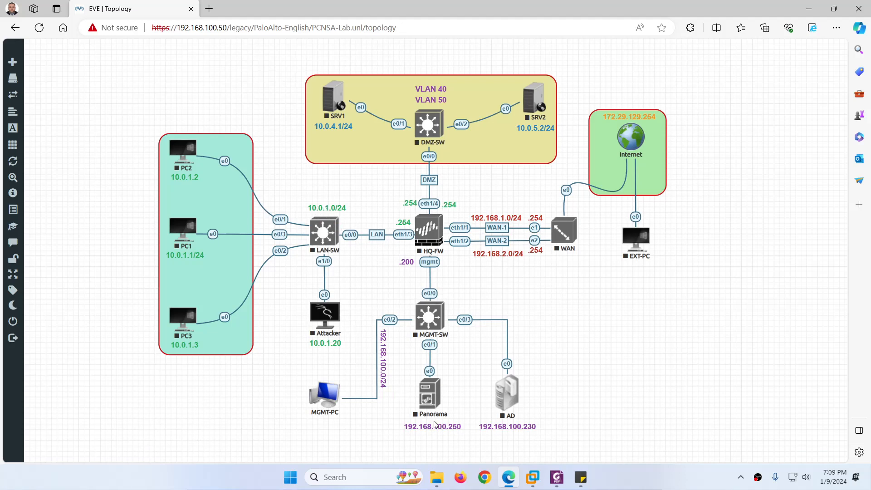
pyautogui.moveTo(454, 441)
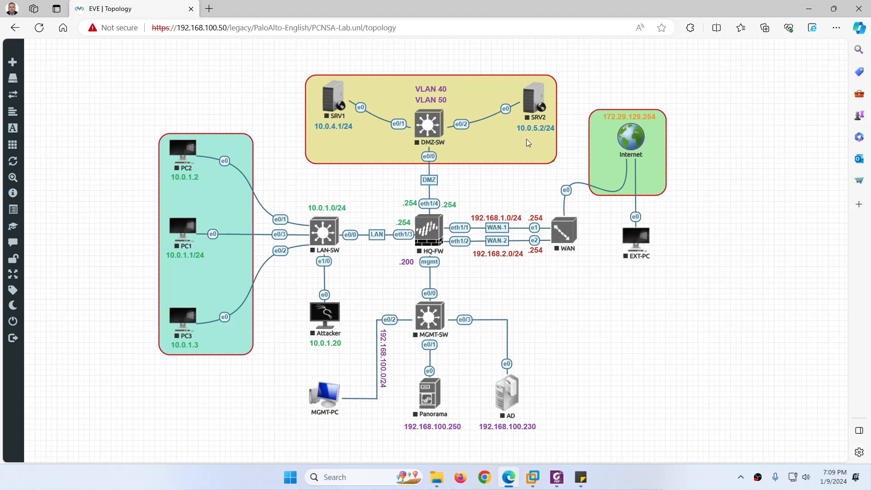
pyautogui.moveTo(472, 204)
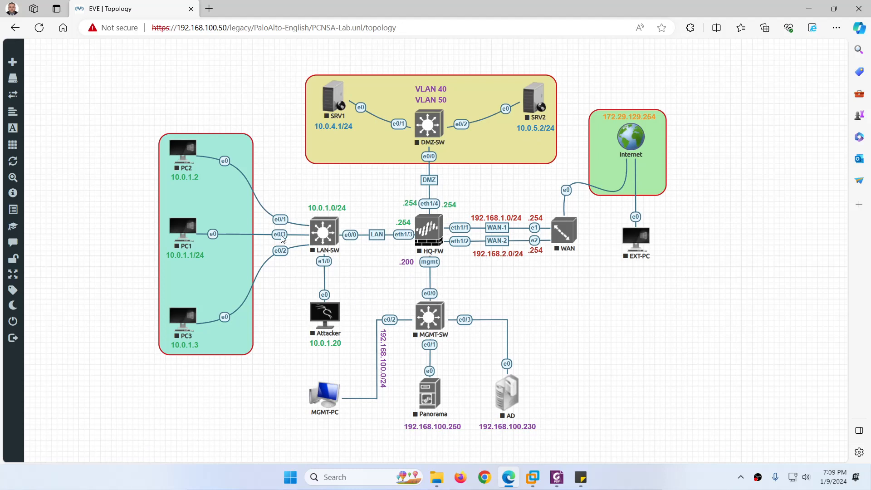
pyautogui.moveTo(199, 200)
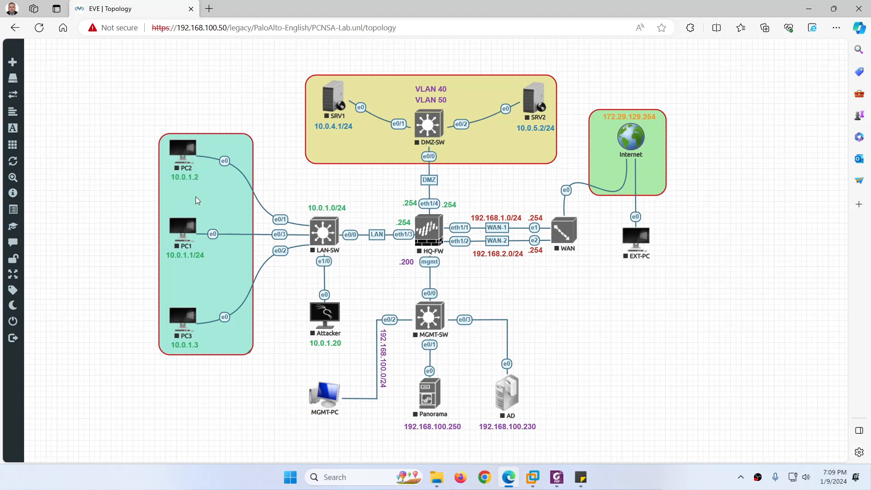
pyautogui.moveTo(191, 348)
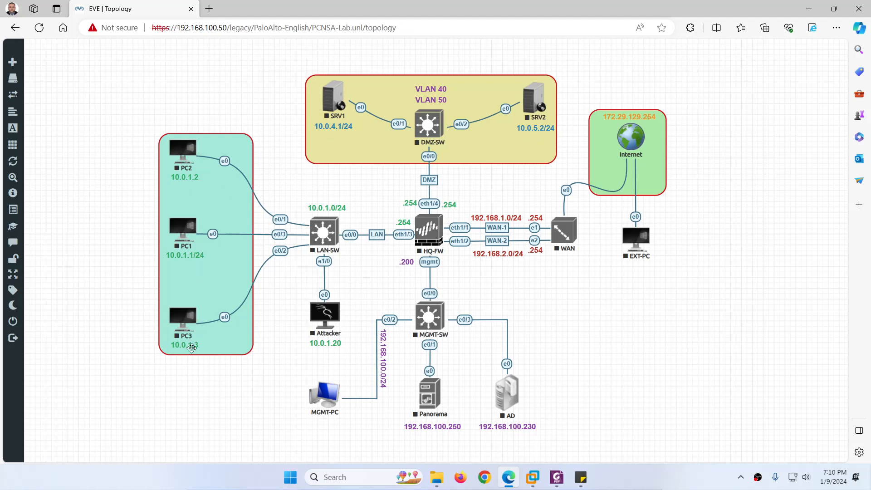
pyautogui.moveTo(335, 363)
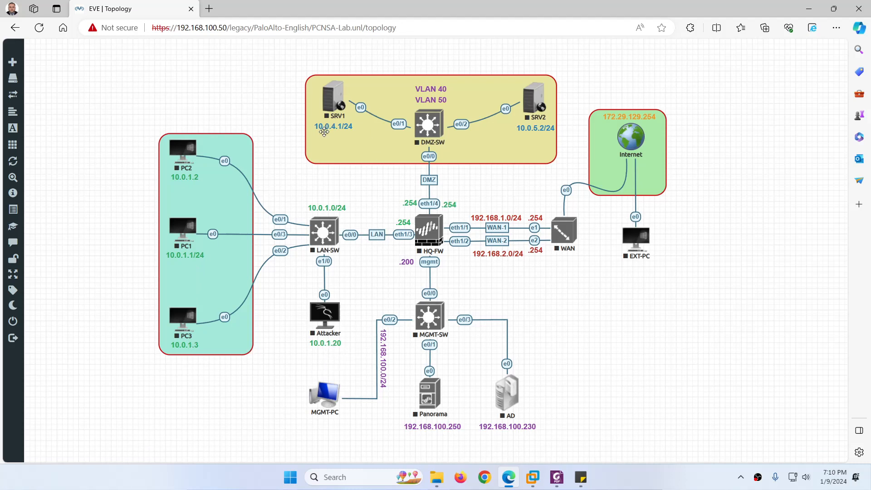
pyautogui.moveTo(544, 133)
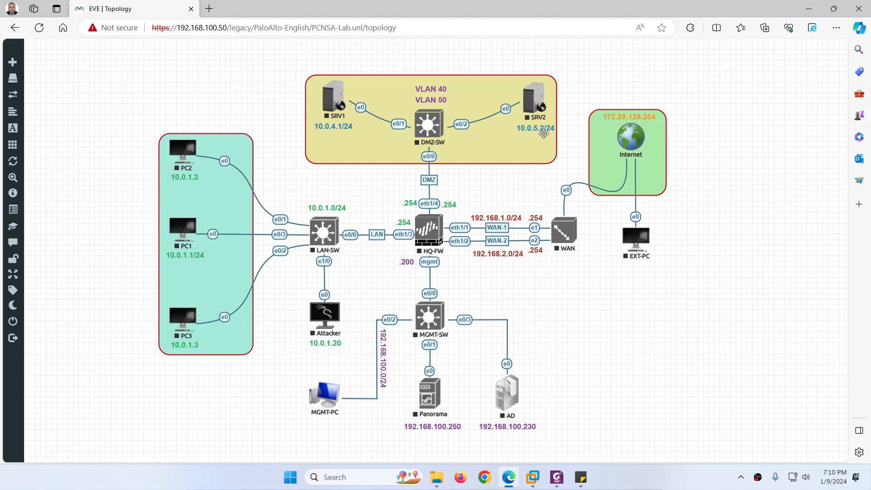
pyautogui.moveTo(505, 289)
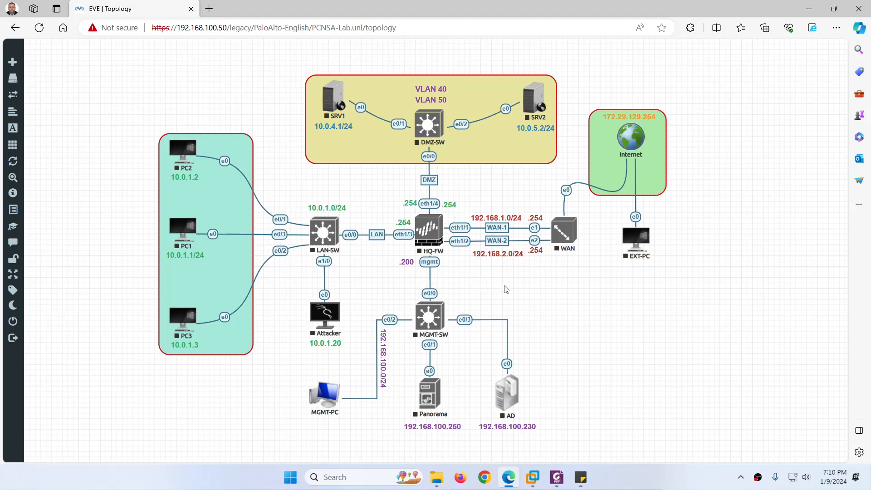
pyautogui.moveTo(541, 294)
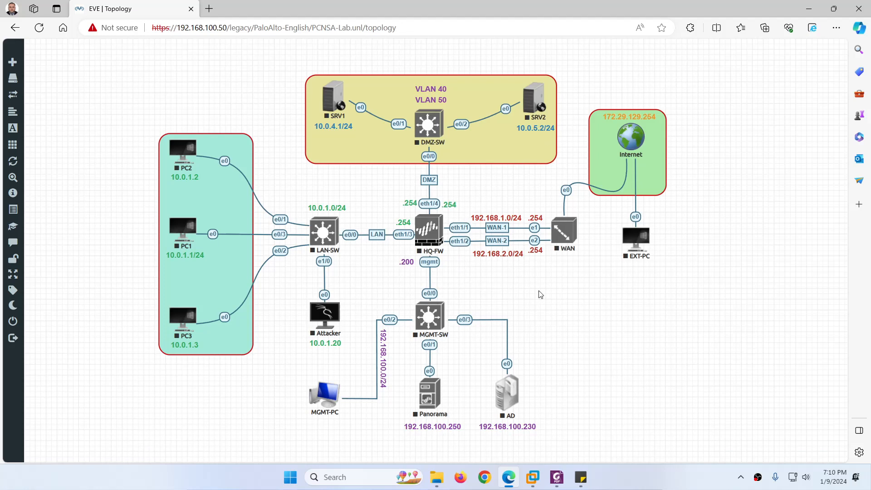